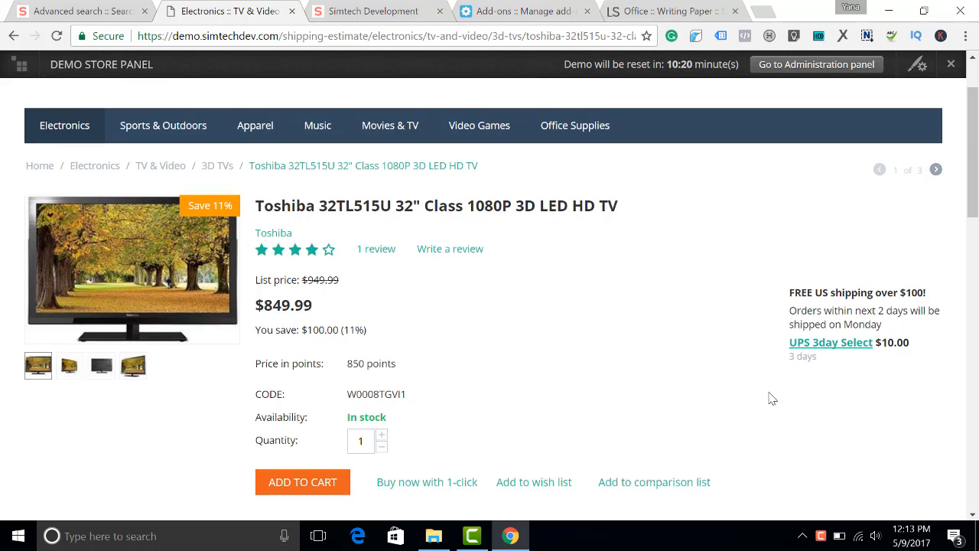
- Scroll the Toshiba TV demo page to view the Shipping estimate tab with carrier costs
scroll(down, 3)
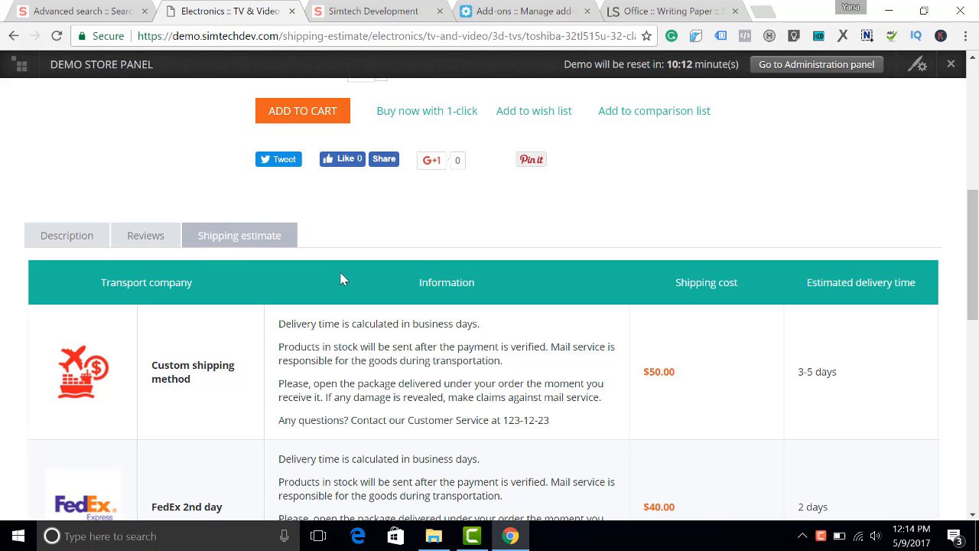
scroll(up, 3)
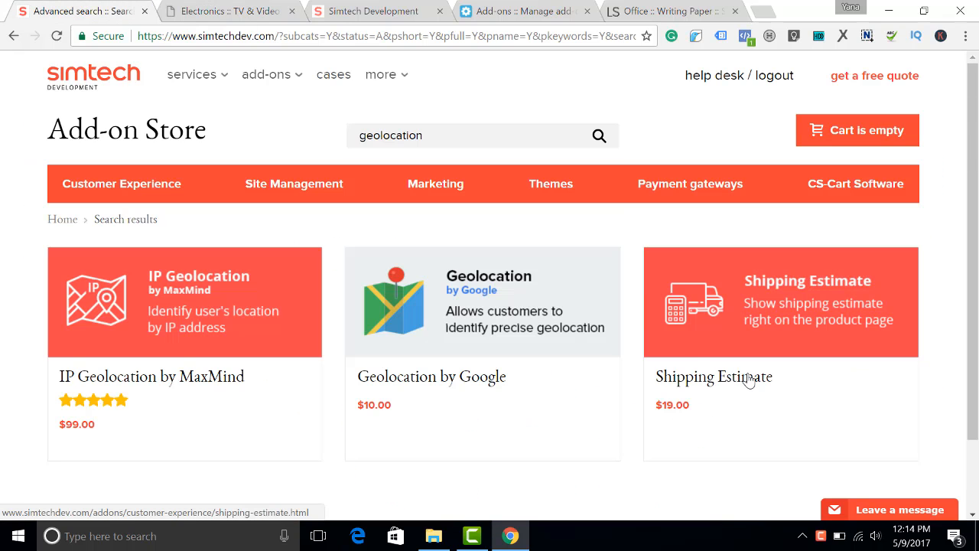
mouse_move(631, 375)
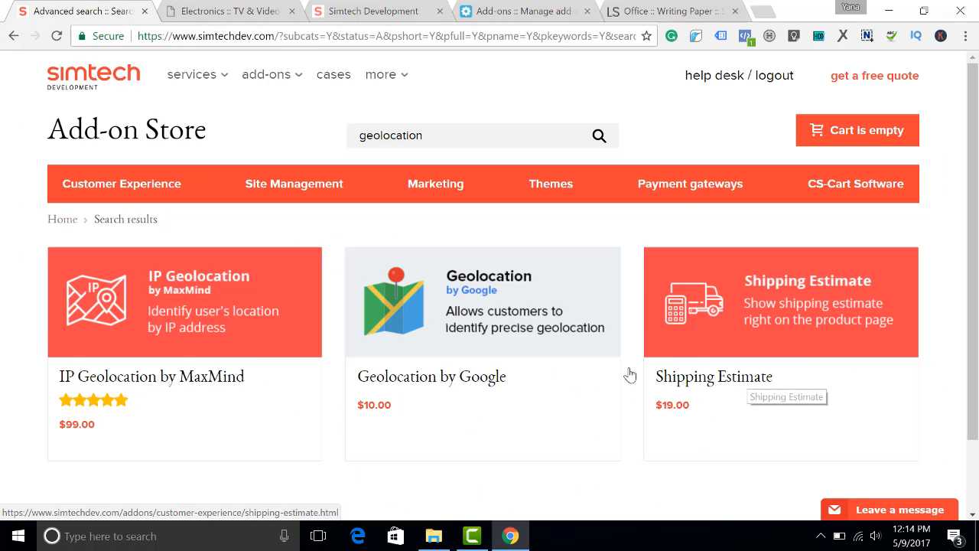
- Switch from the $19.00 Shipping Estimate store result to the admin Add-ons page
click(524, 11)
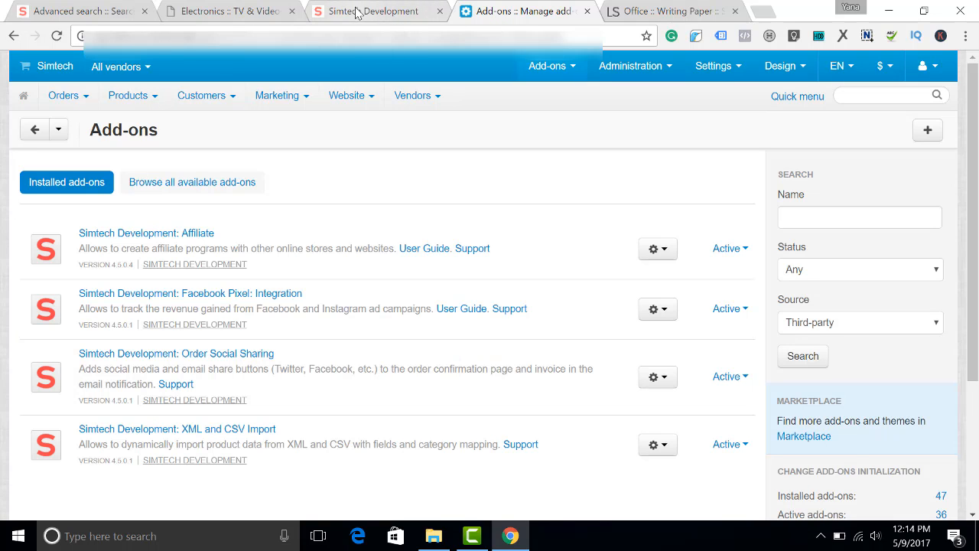
- Download the shipping estimate v4.5.0.2 zip from the Simtech help desk and return to Add-ons
click(375, 11)
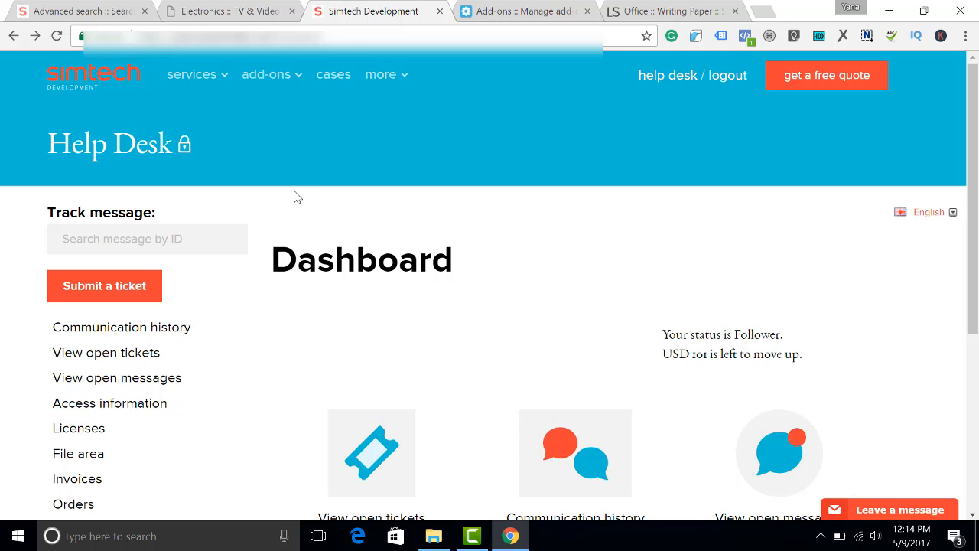
scroll(down, 3)
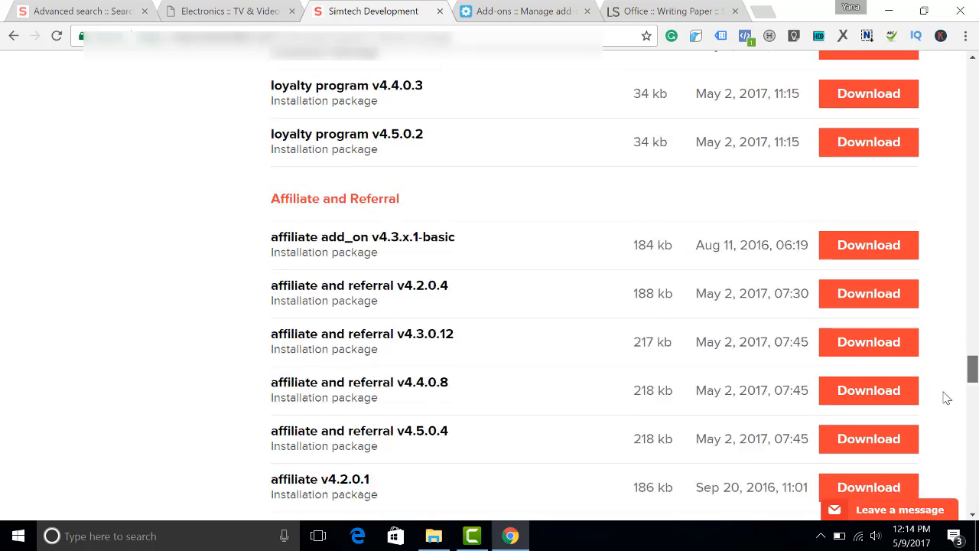
scroll(down, 3)
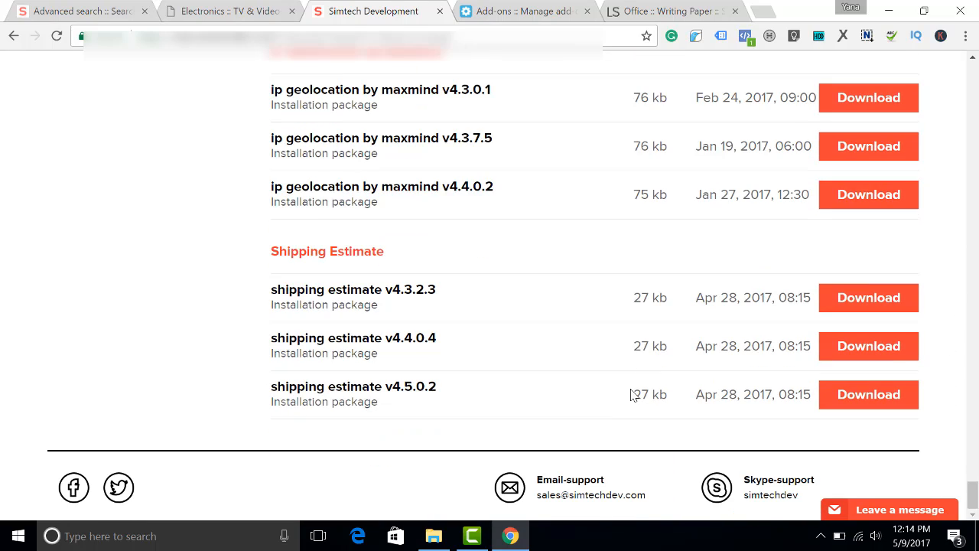
mouse_move(419, 306)
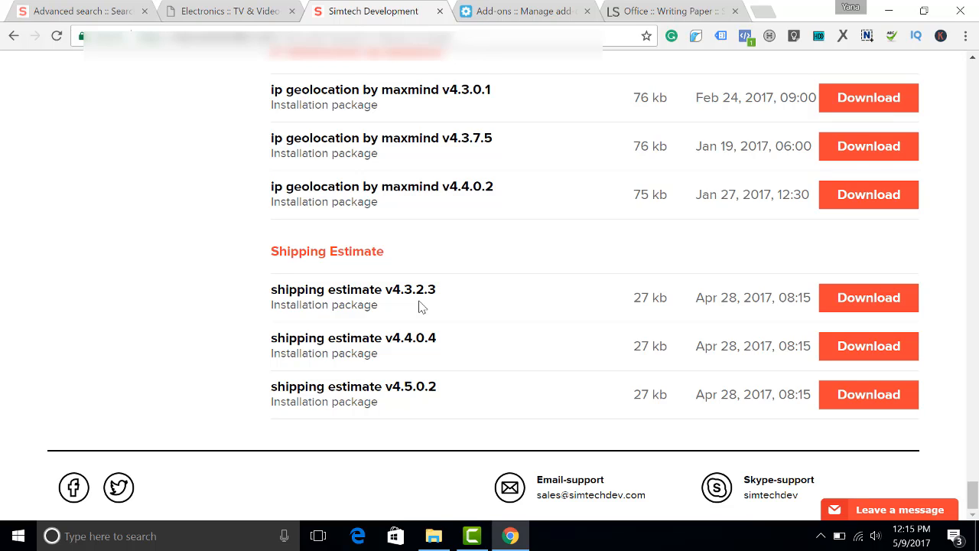
mouse_move(426, 308)
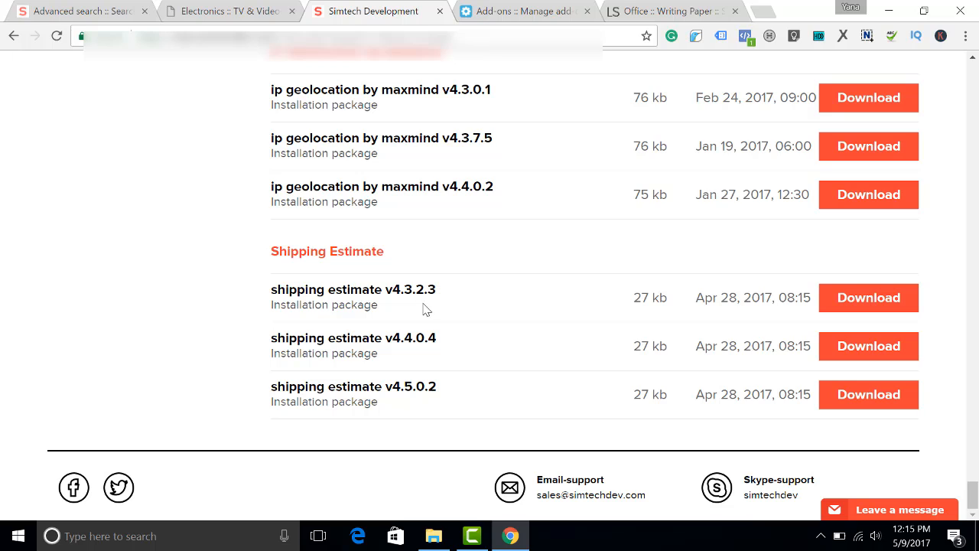
mouse_move(458, 400)
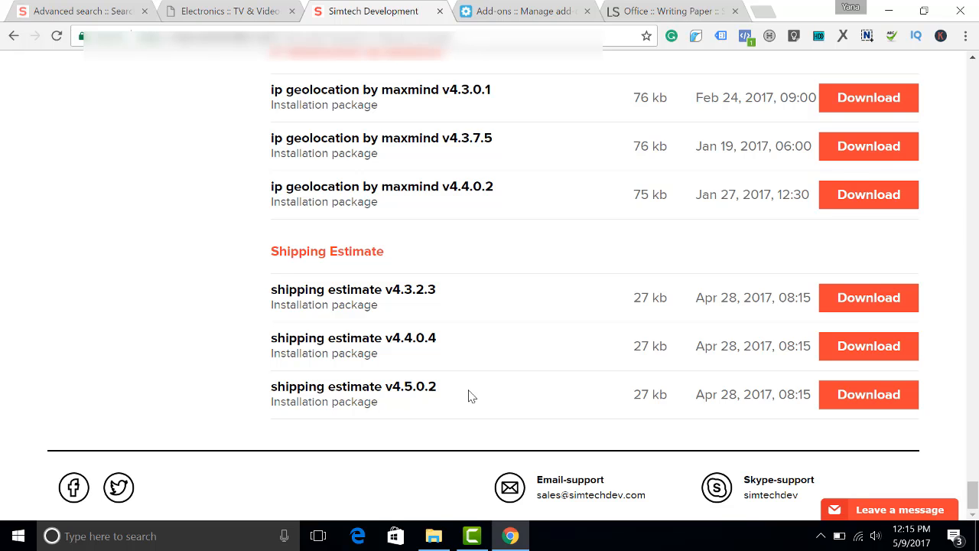
click(868, 393)
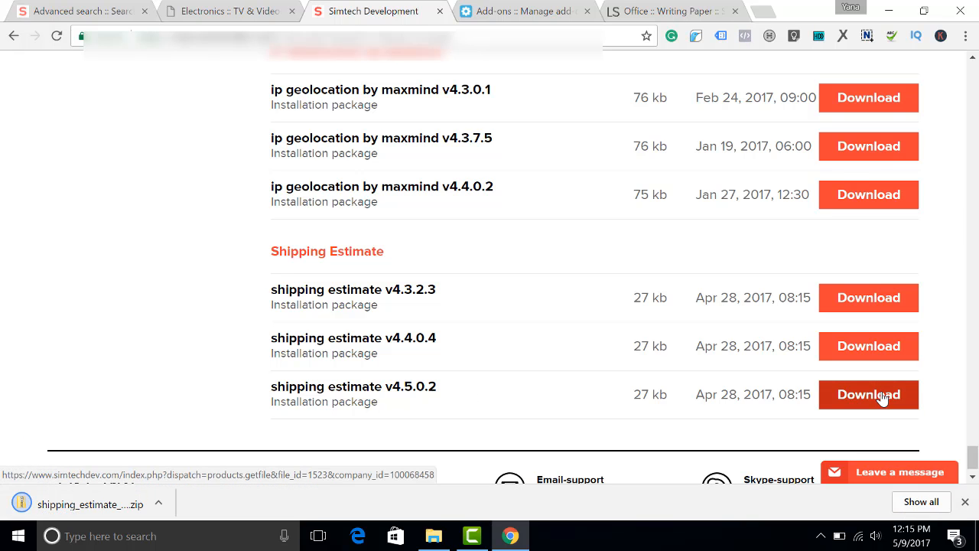
click(526, 11)
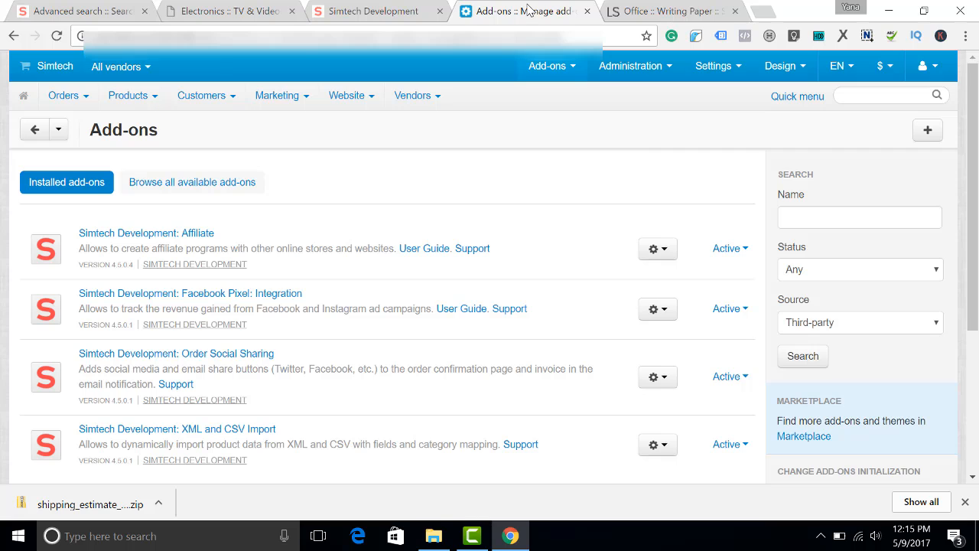
mouse_move(968, 136)
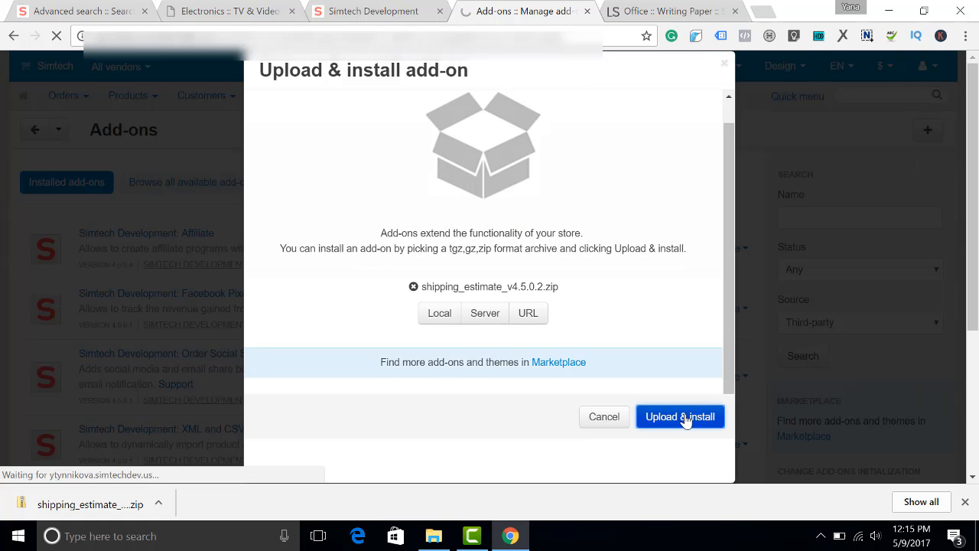
- Upload and install the Shipping estimate package, then view the 3M R330NA storefront page
click(679, 416)
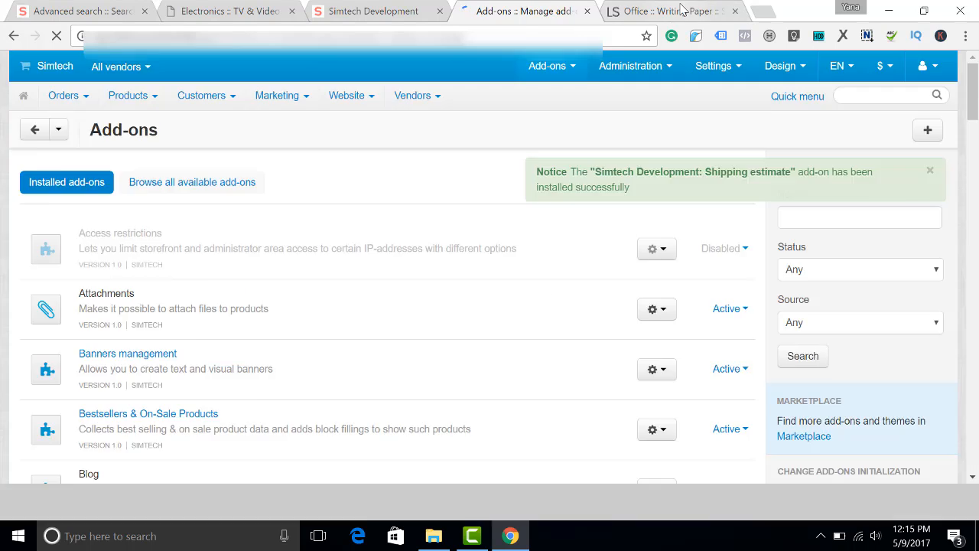
click(668, 10)
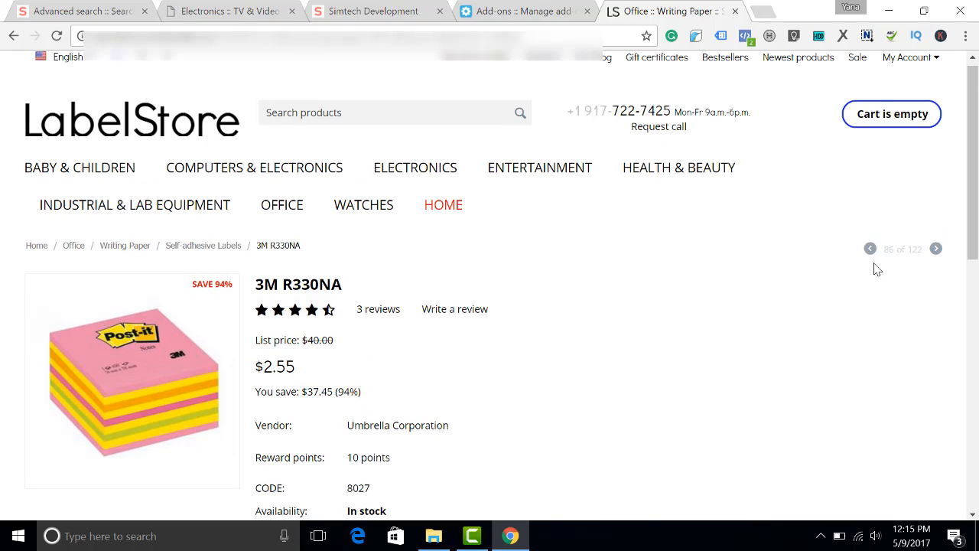
- Review the 3M R330NA page's $63.00 Greenville estimate and return to the admin Add-ons page
scroll(down, 3)
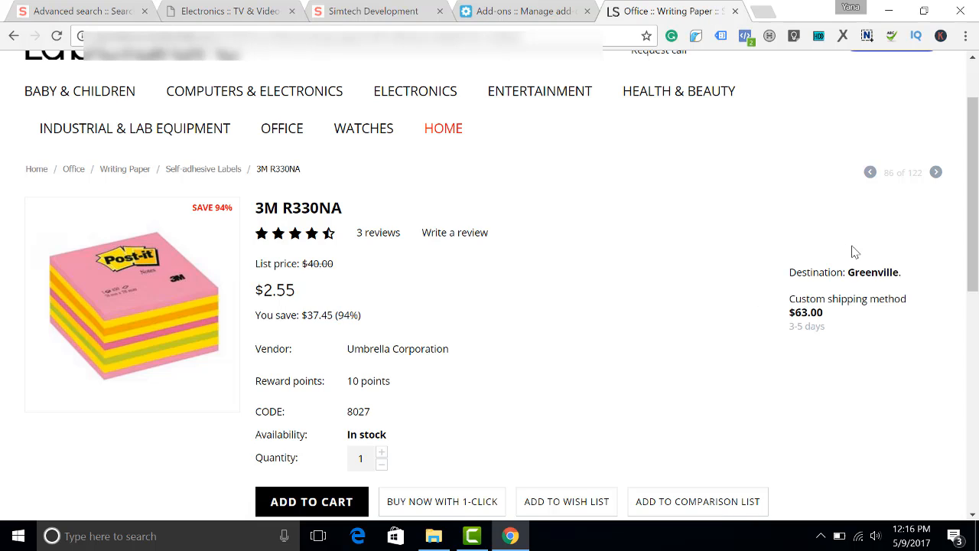
mouse_move(797, 344)
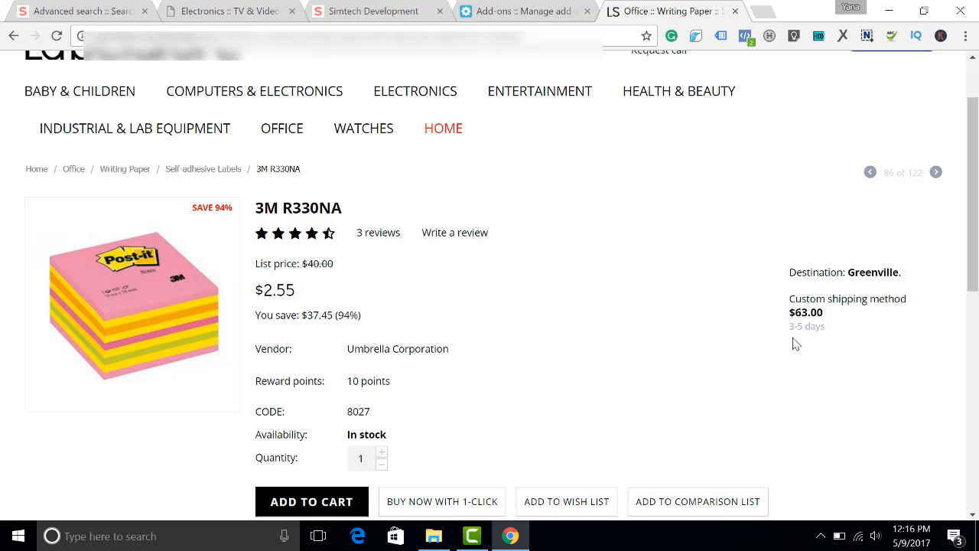
scroll(down, 3)
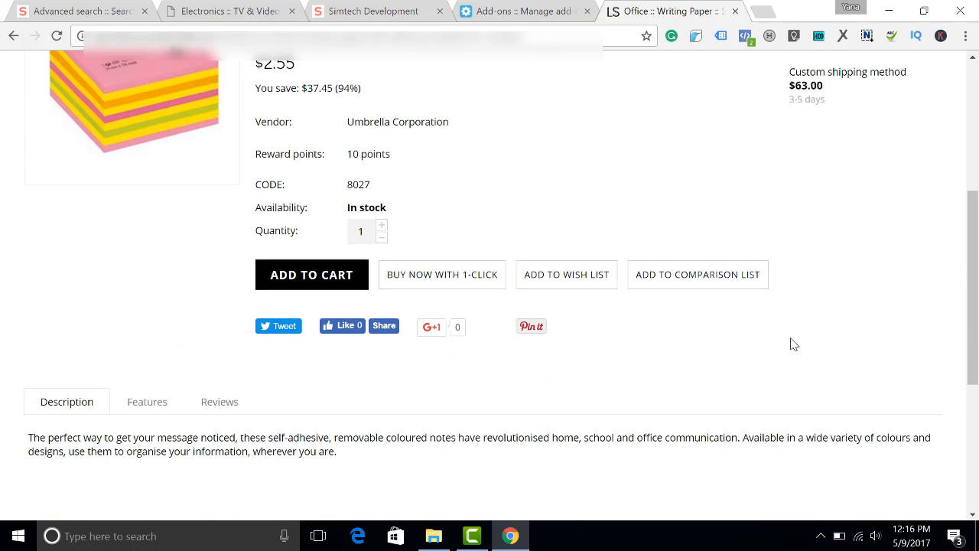
scroll(down, 3)
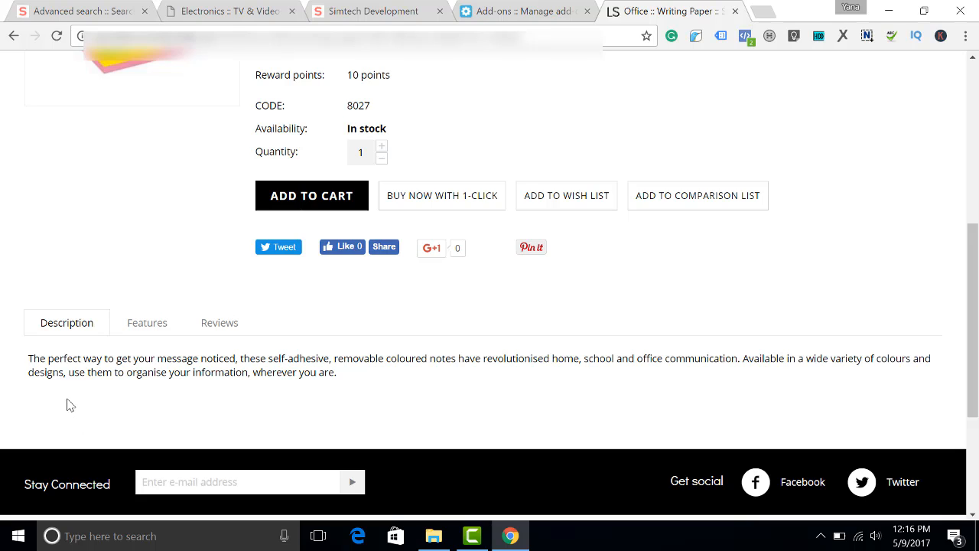
mouse_move(324, 329)
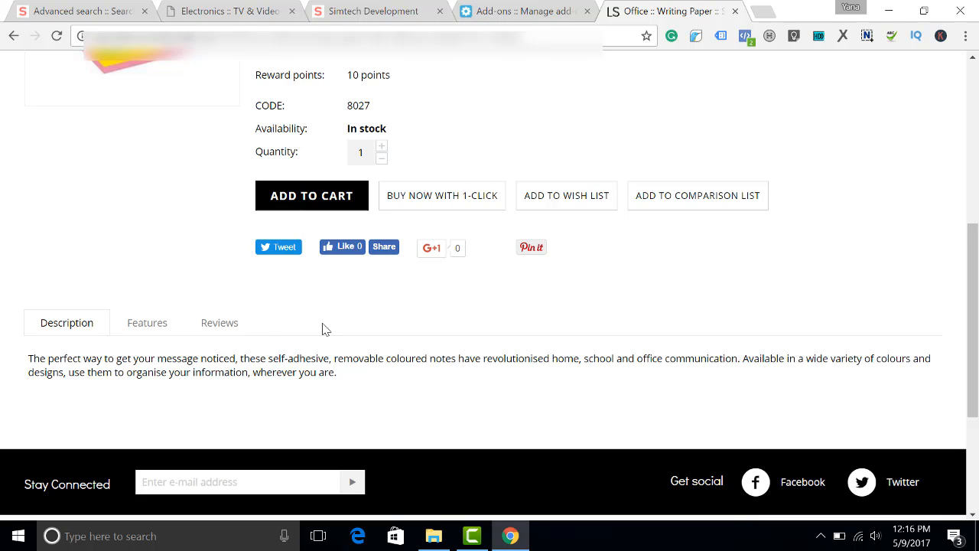
mouse_move(341, 331)
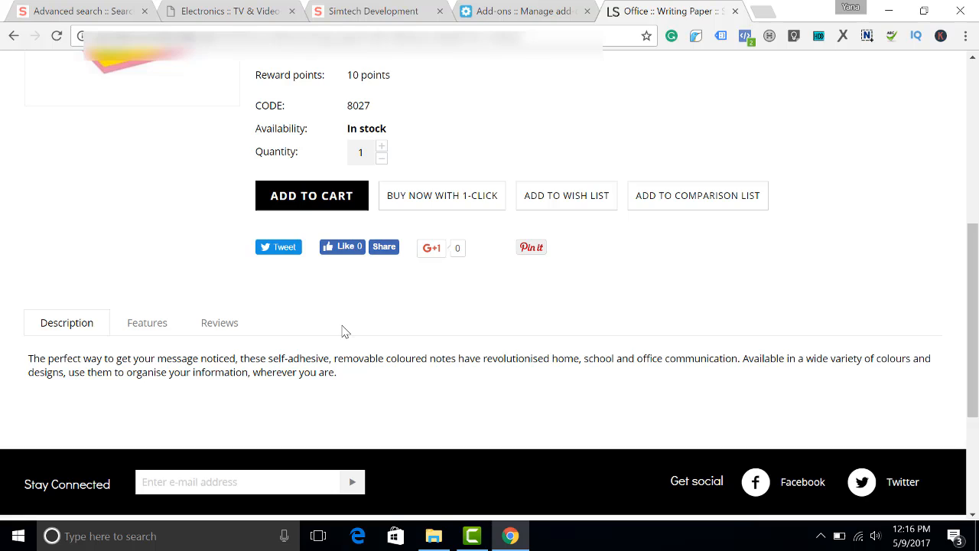
mouse_move(342, 331)
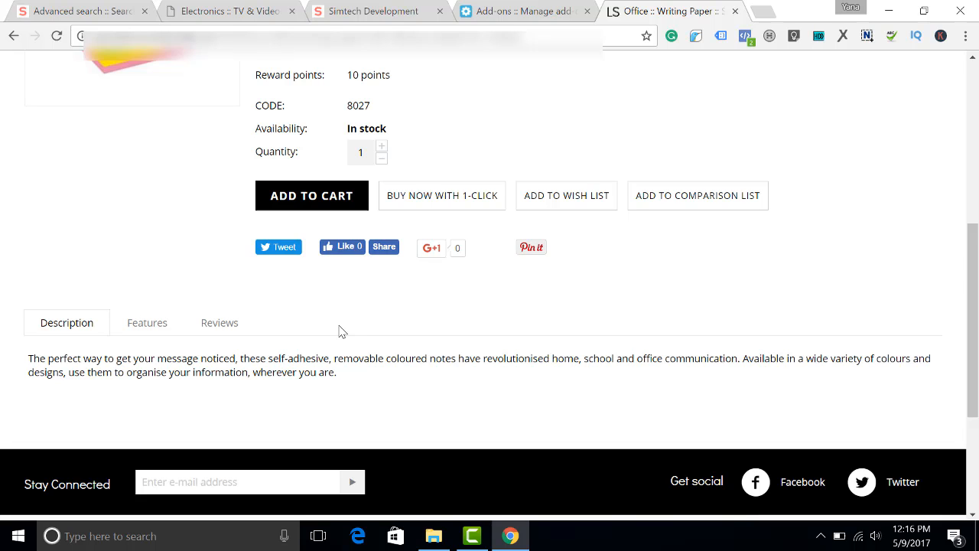
click(525, 11)
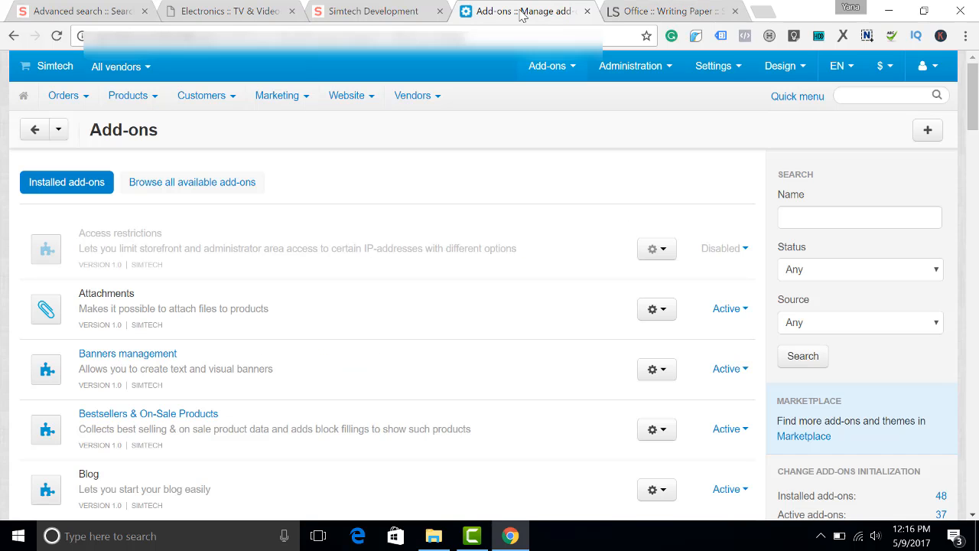
- Go to Design > Layouts and select the Products page layout, reaching the empty grid under Main Content
click(780, 66)
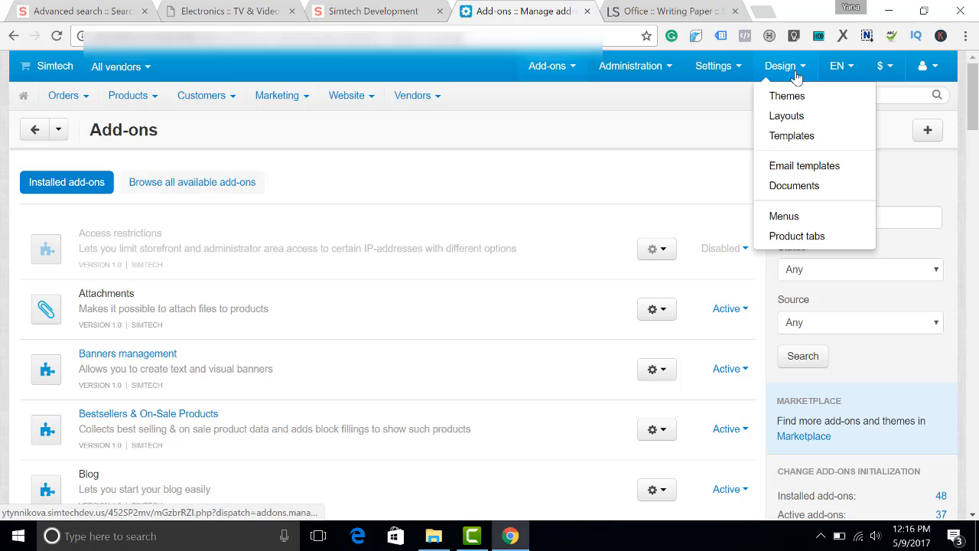
click(786, 116)
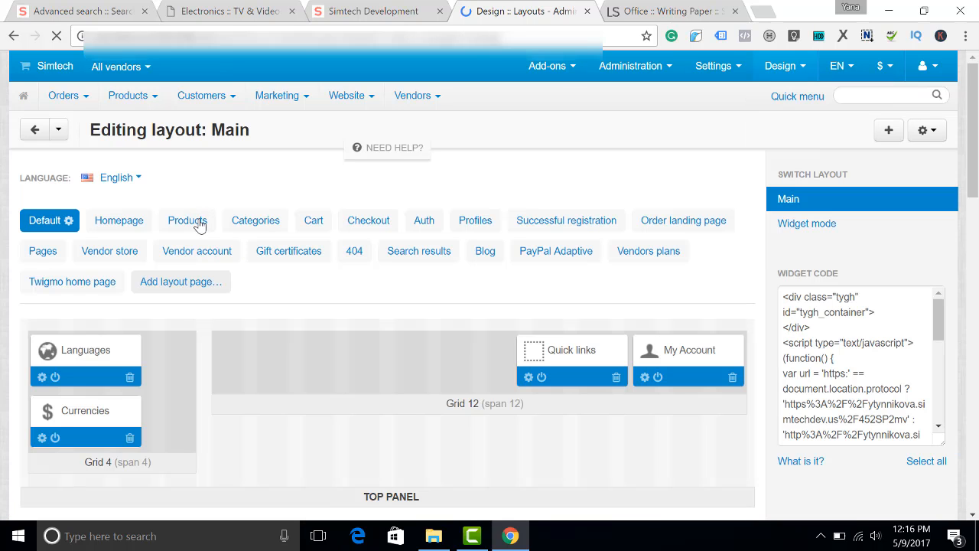
click(188, 220)
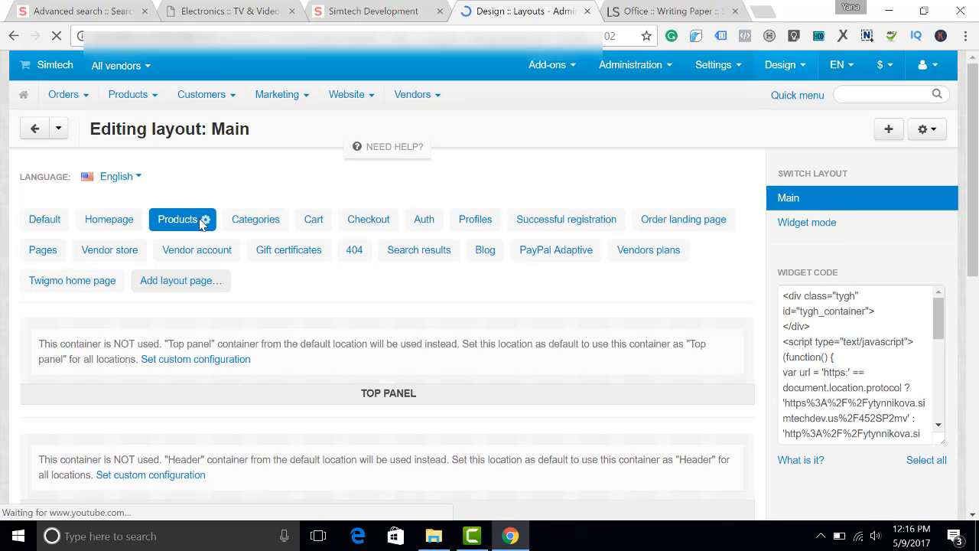
scroll(down, 3)
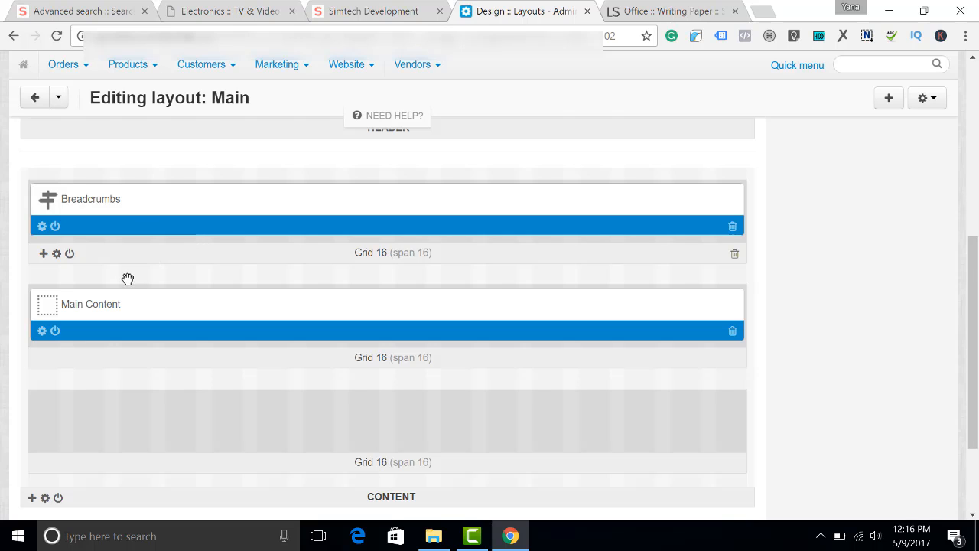
scroll(down, 3)
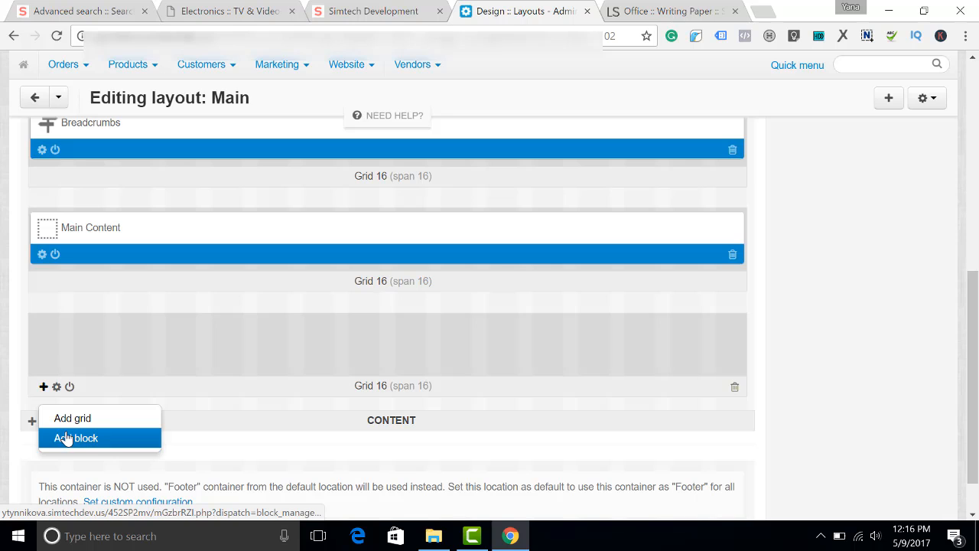
- Create a Shipping estimate block in the empty grid of the Products layout
click(76, 438)
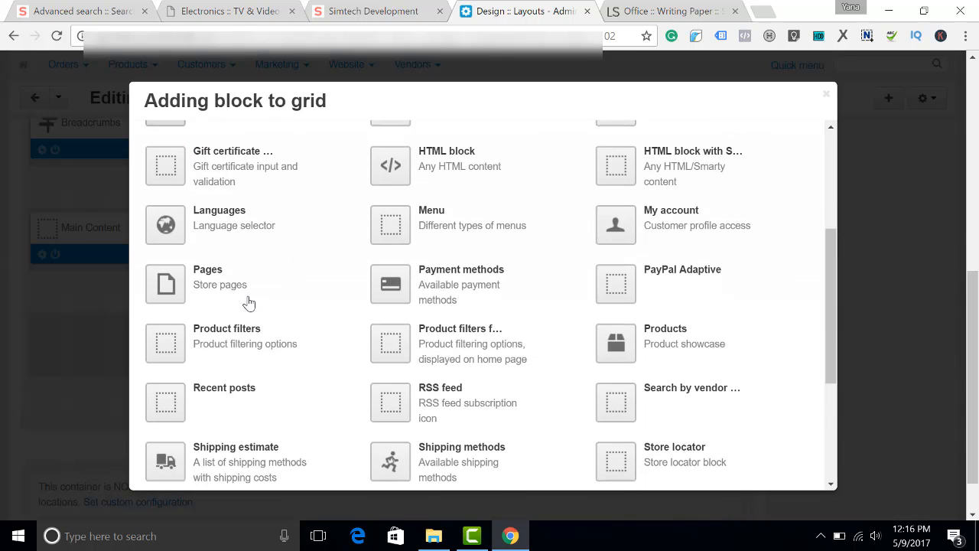
scroll(down, 3)
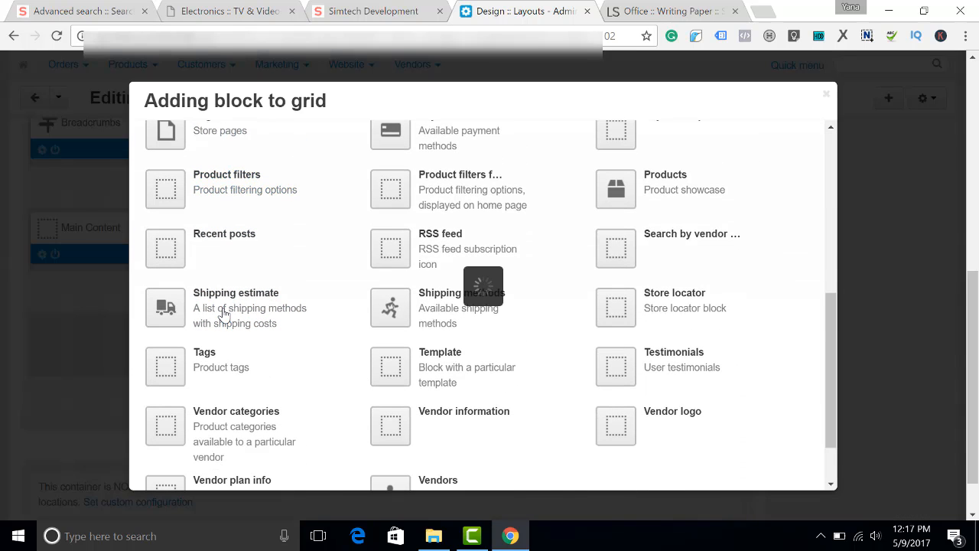
click(236, 307)
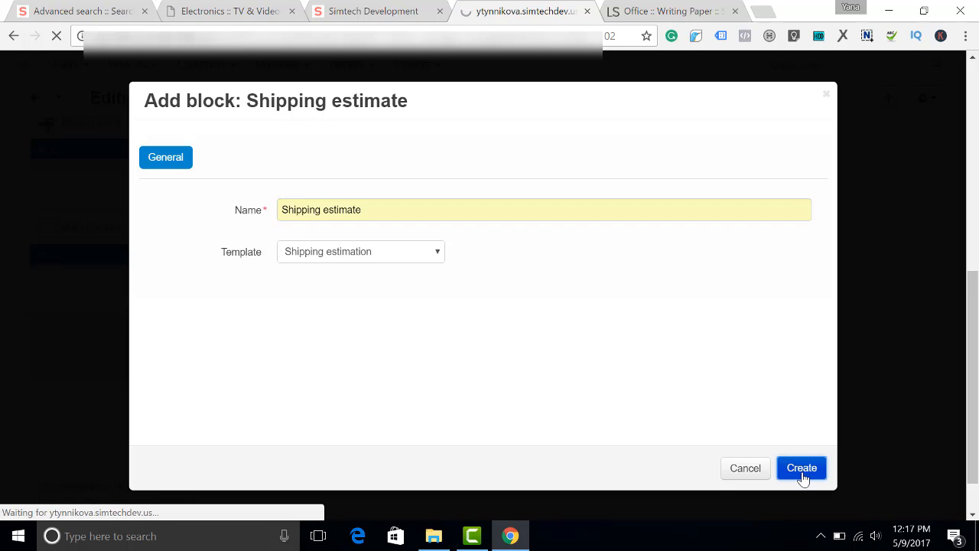
click(801, 468)
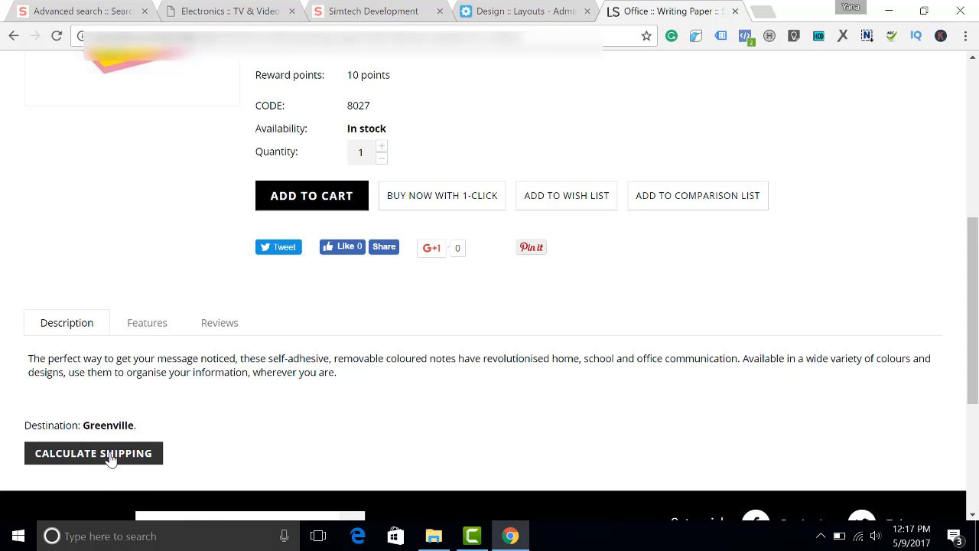
- Calculate shipping on the storefront page: Custom shipping method to Greenville, $63.00, 3-5 days
click(93, 453)
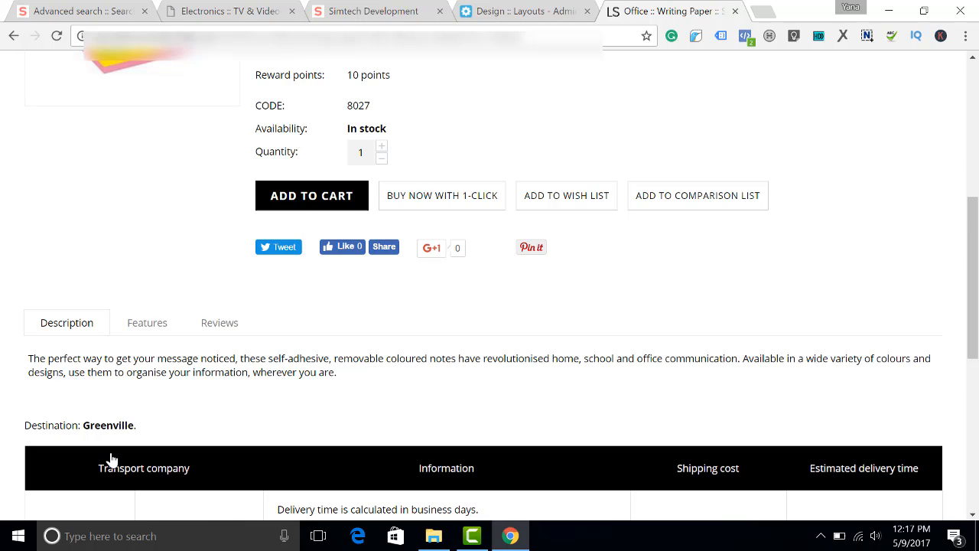
scroll(down, 3)
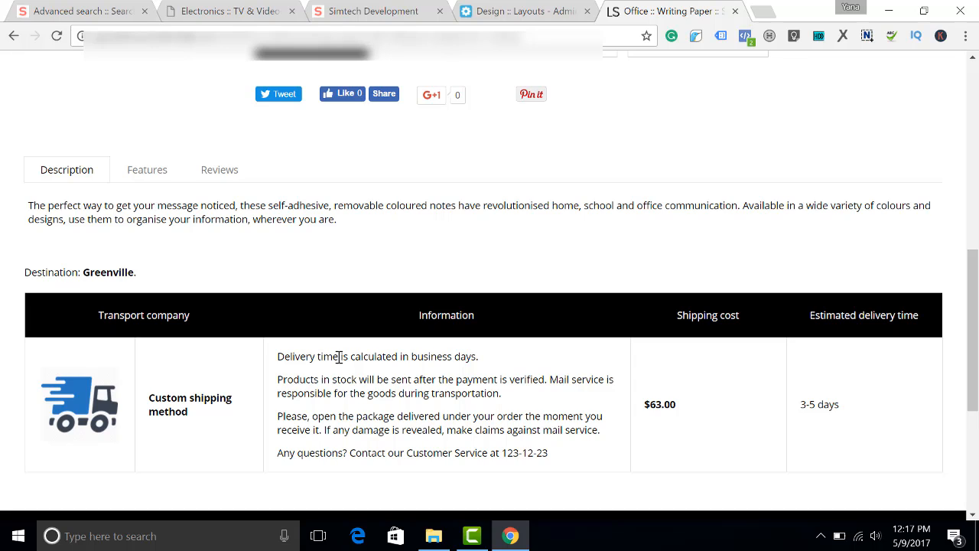
mouse_move(366, 178)
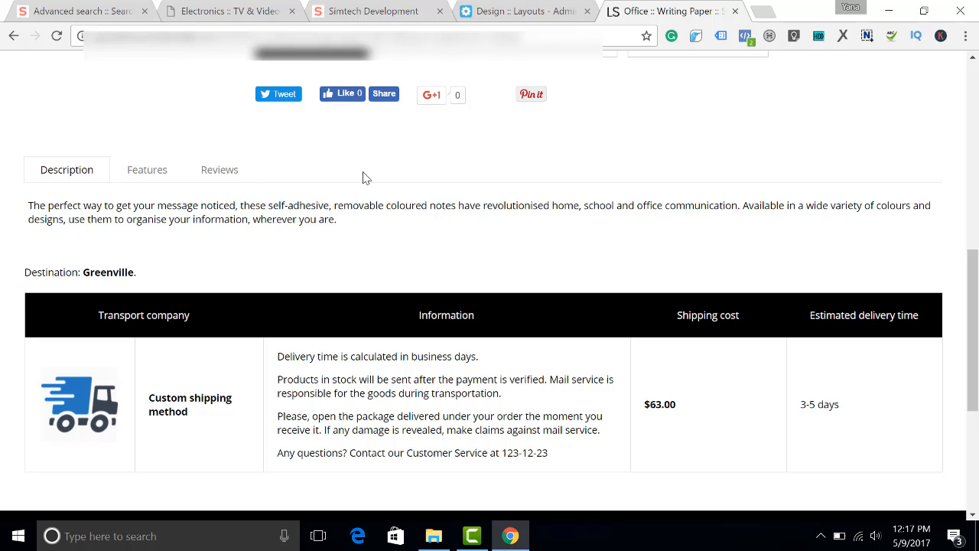
mouse_move(354, 182)
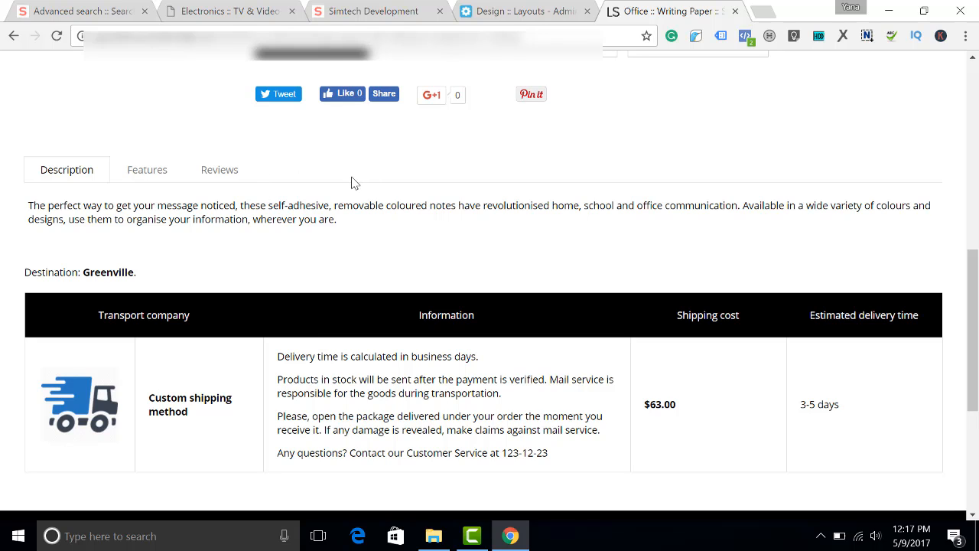
- Delete the Shipping estimate block from the Products layout grid in the admin editor
click(524, 11)
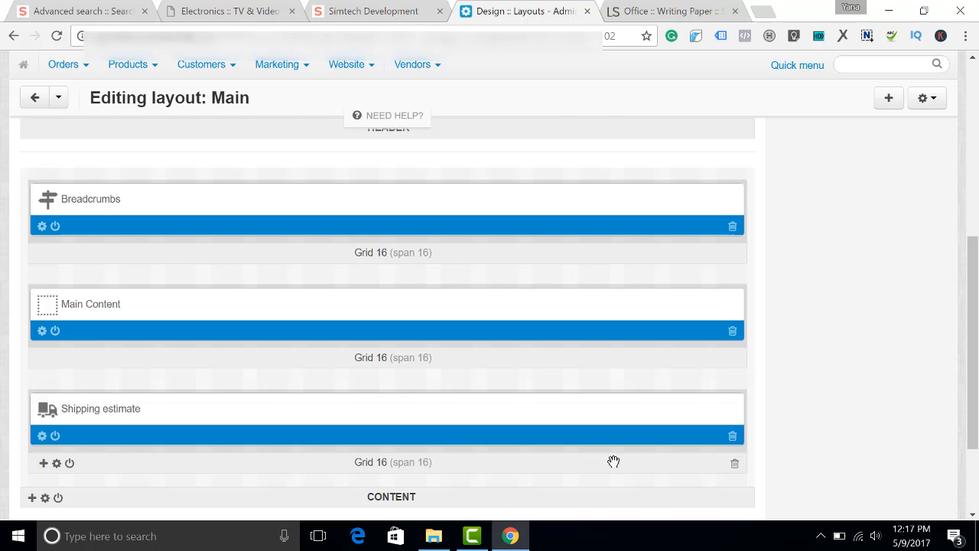
mouse_move(732, 435)
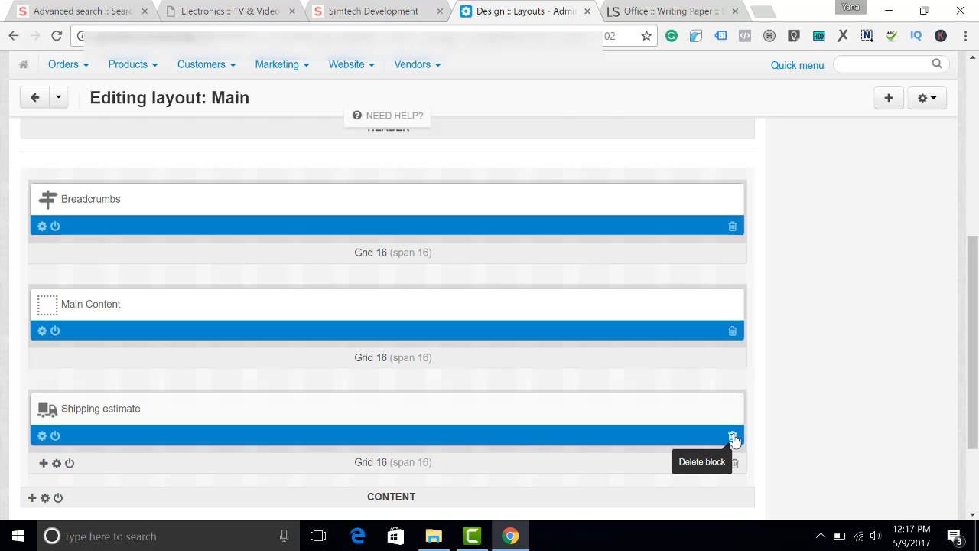
click(732, 435)
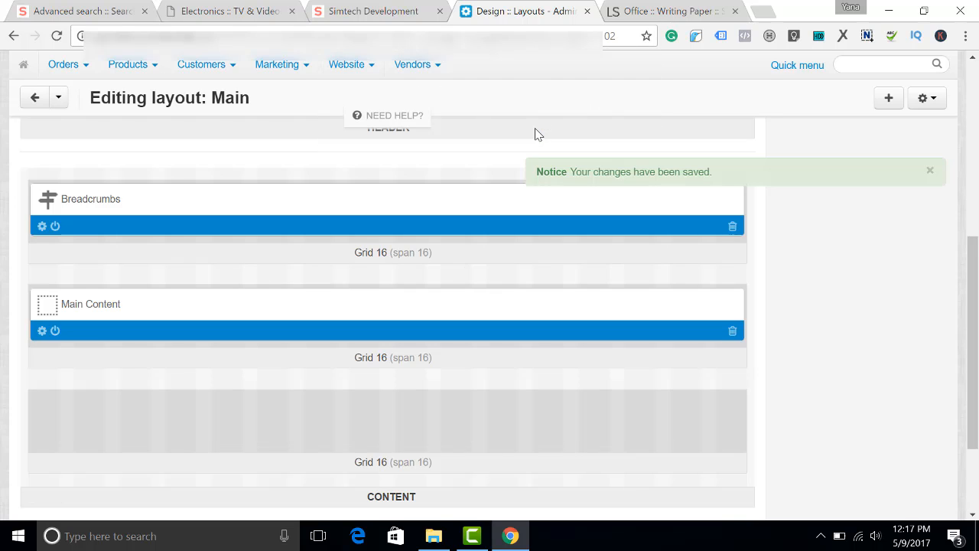
- Start a new product tab named Shipping Estimation from Design > Product tabs
click(714, 66)
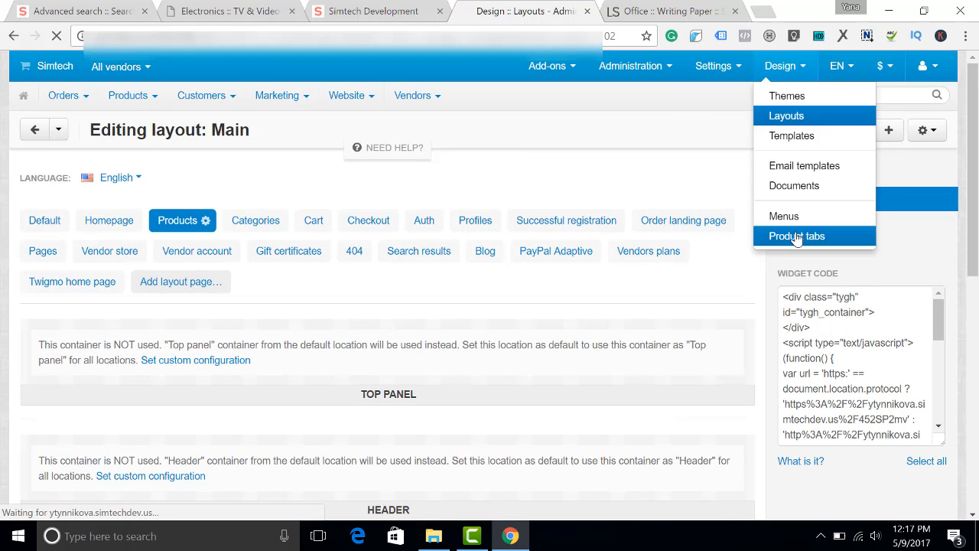
click(796, 236)
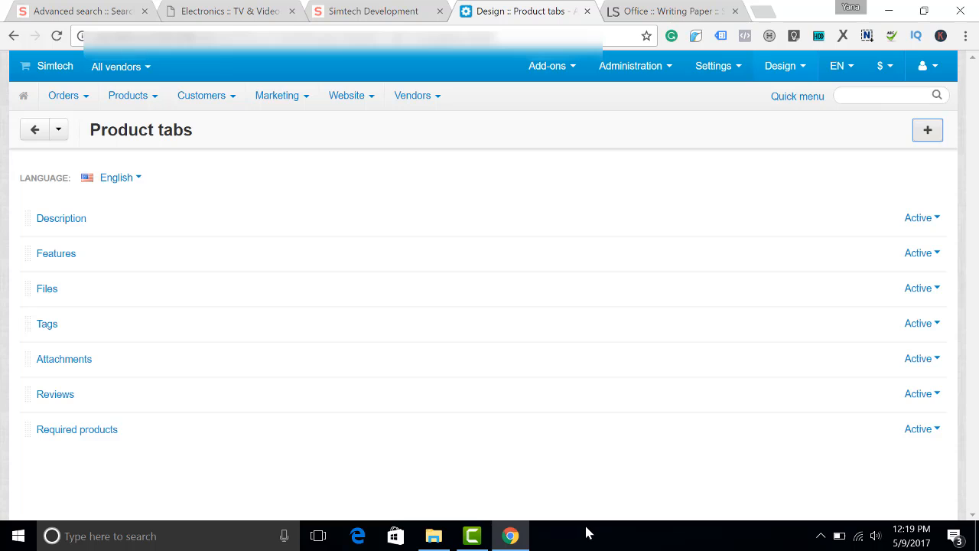
mouse_move(793, 152)
text(S)
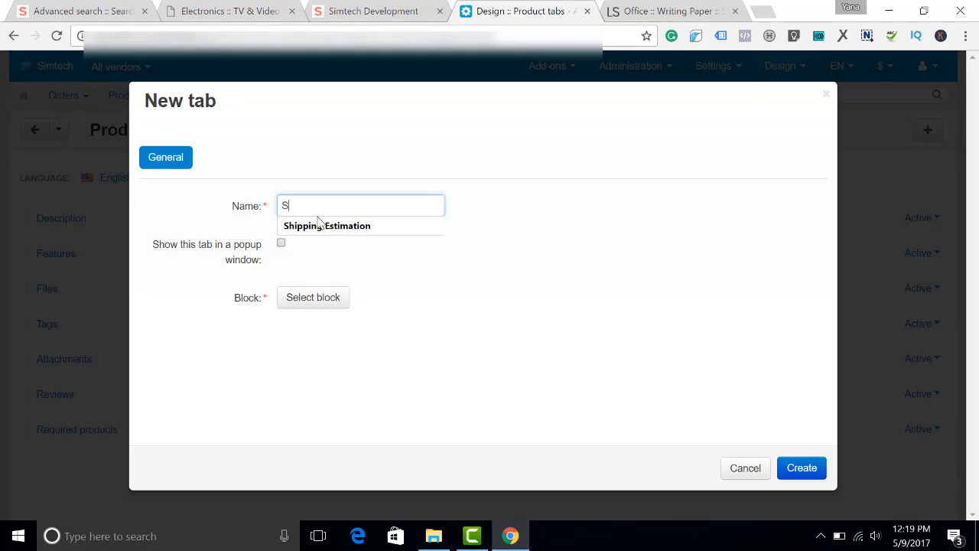
click(327, 225)
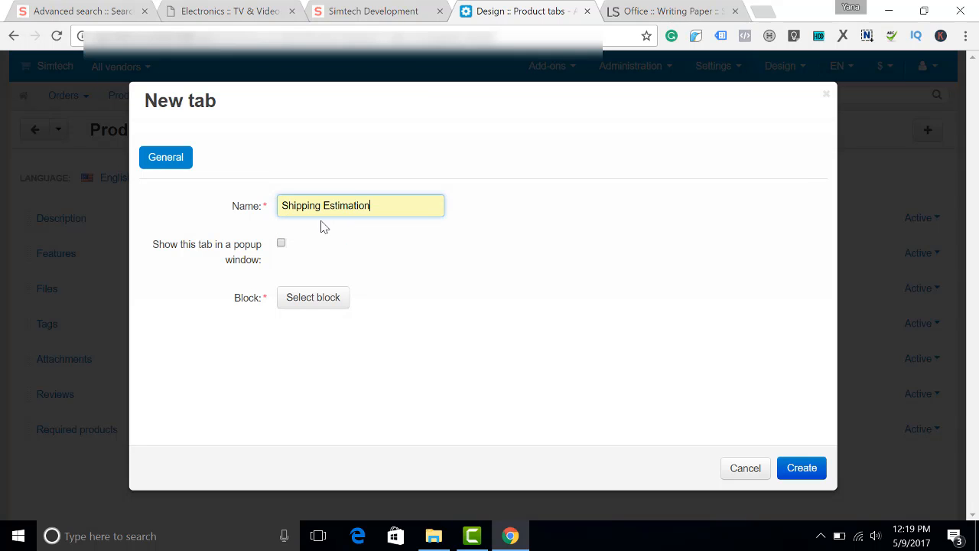
click(313, 297)
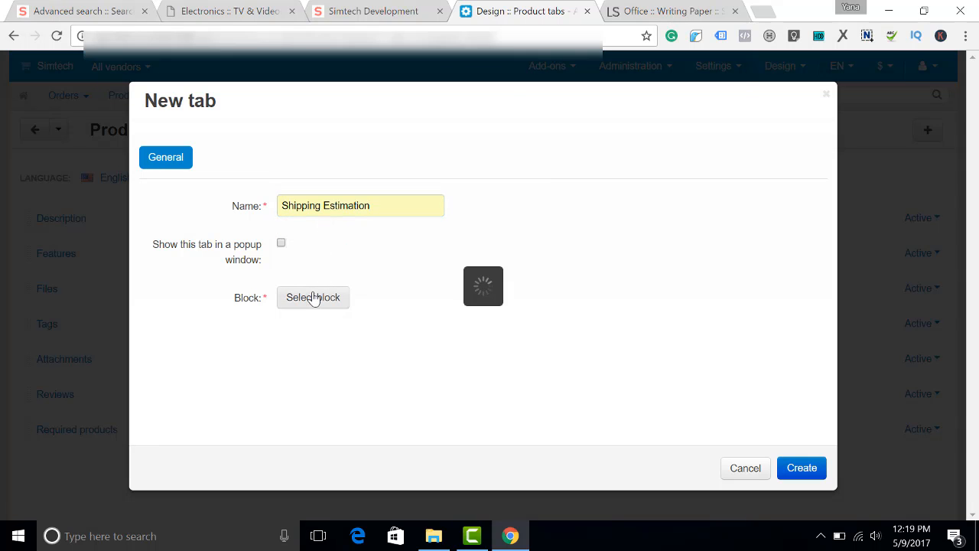
click(313, 298)
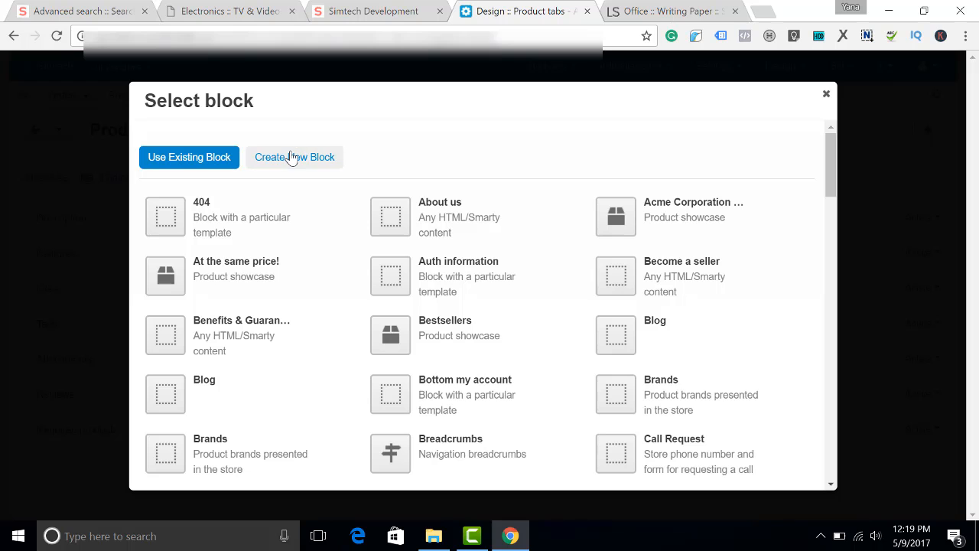
- Attach a new Shipping estimate block to the tab and create the Shipping Estimation tab
scroll(down, 3)
text(S)
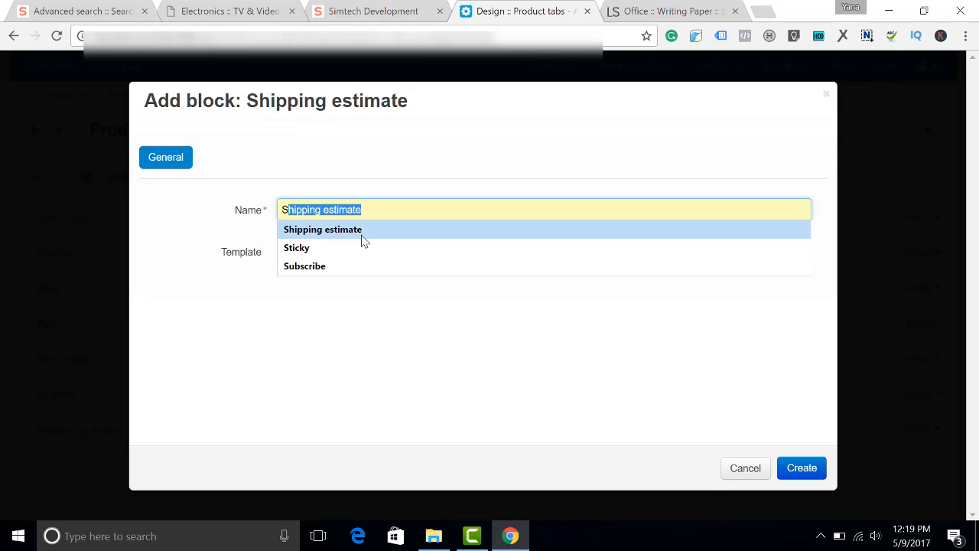
click(322, 228)
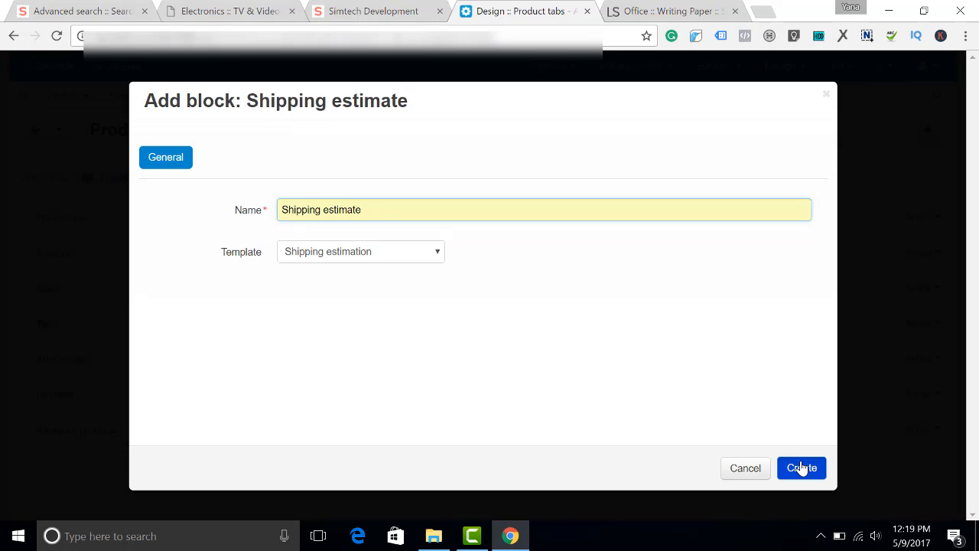
click(801, 468)
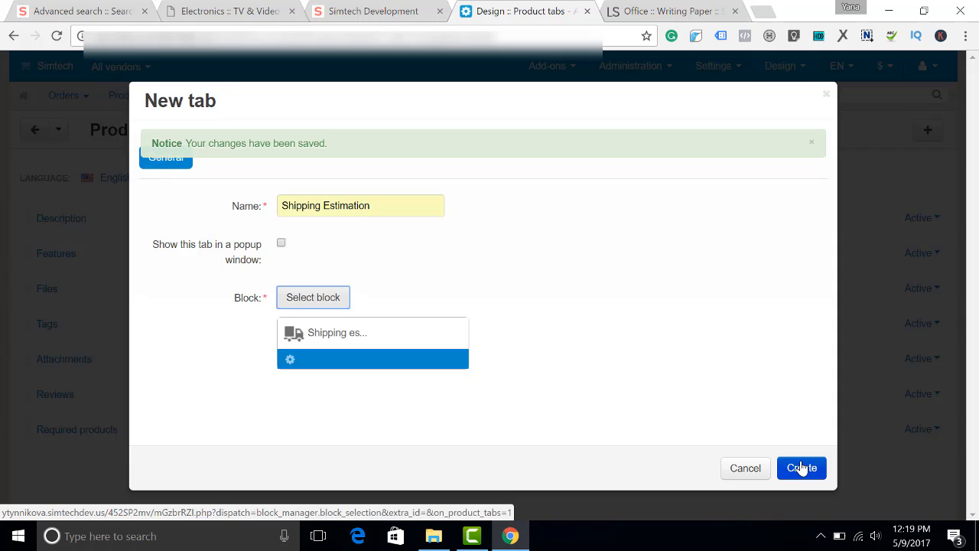
click(801, 467)
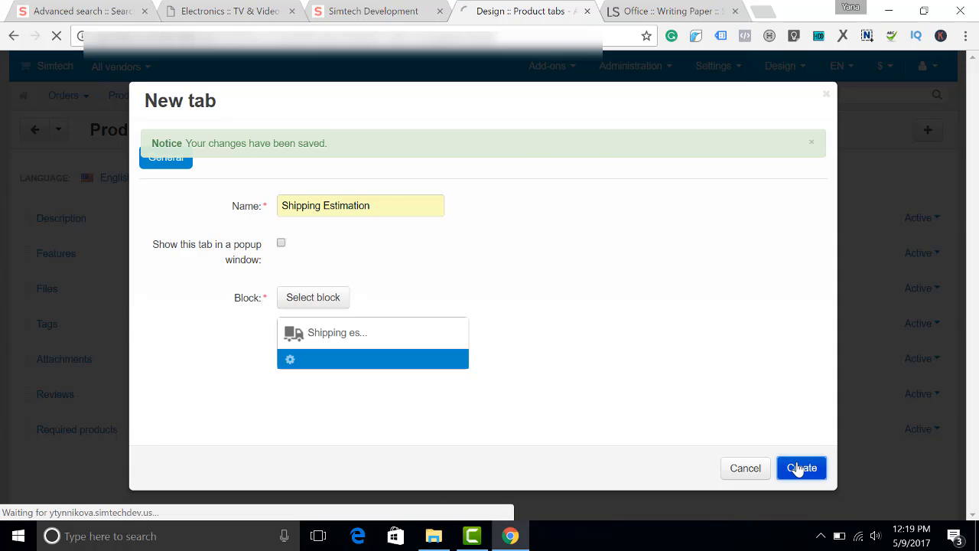
- Calculate shipping in the product's Shipping Estimation tab, getting Custom method to Greenville, $63.00, 3-5 days
click(801, 467)
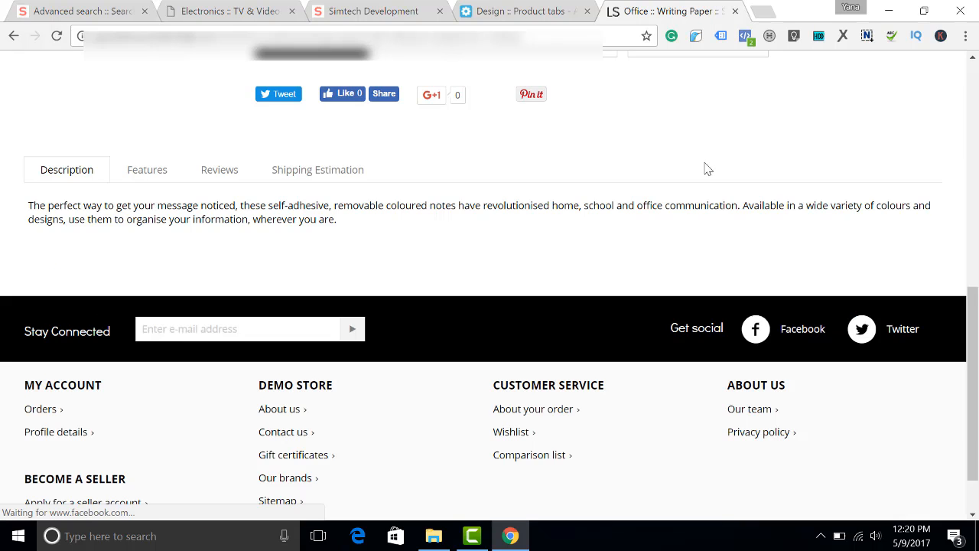
scroll(down, 3)
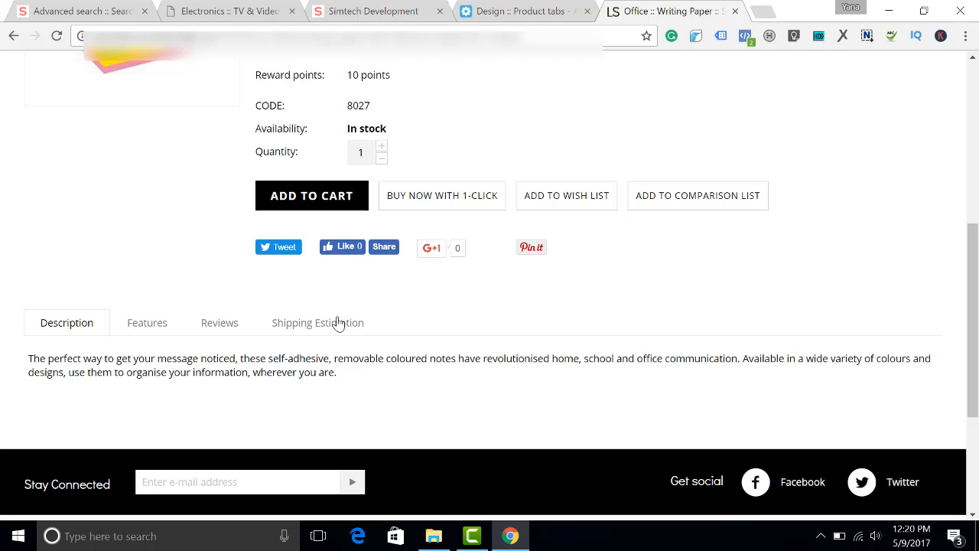
click(318, 322)
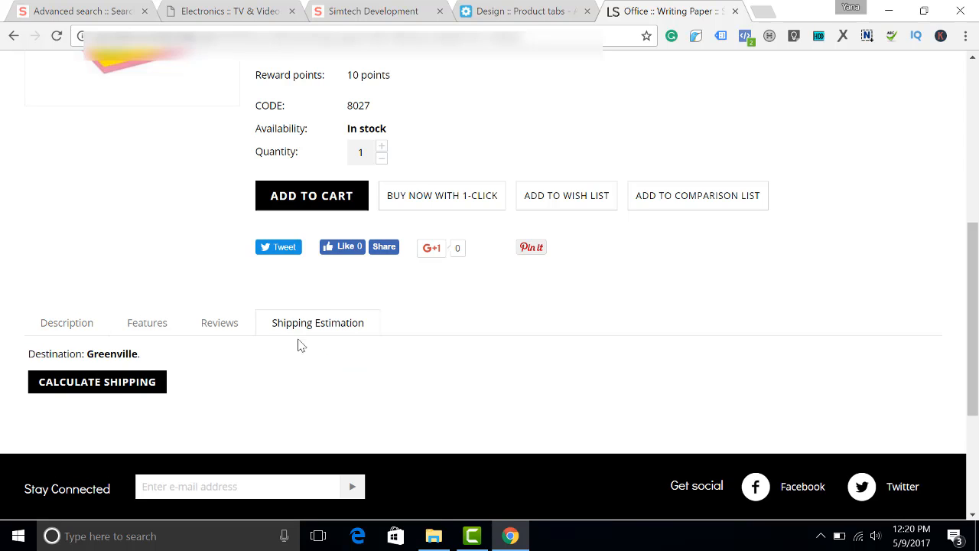
click(96, 381)
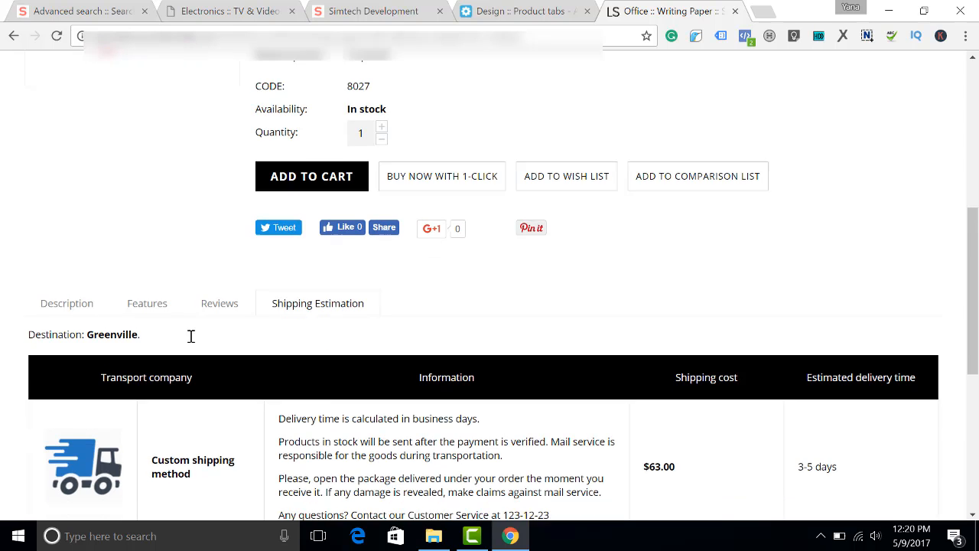
scroll(down, 3)
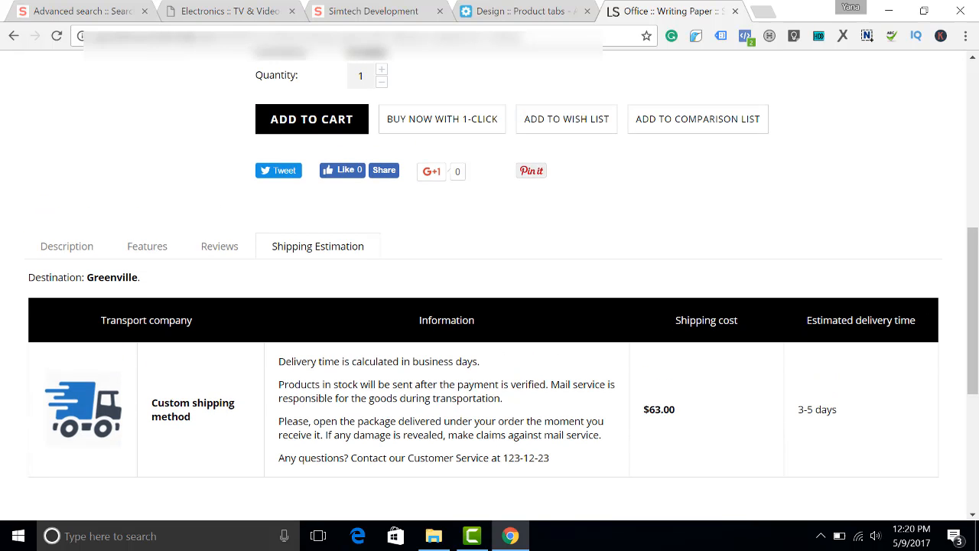
mouse_move(420, 122)
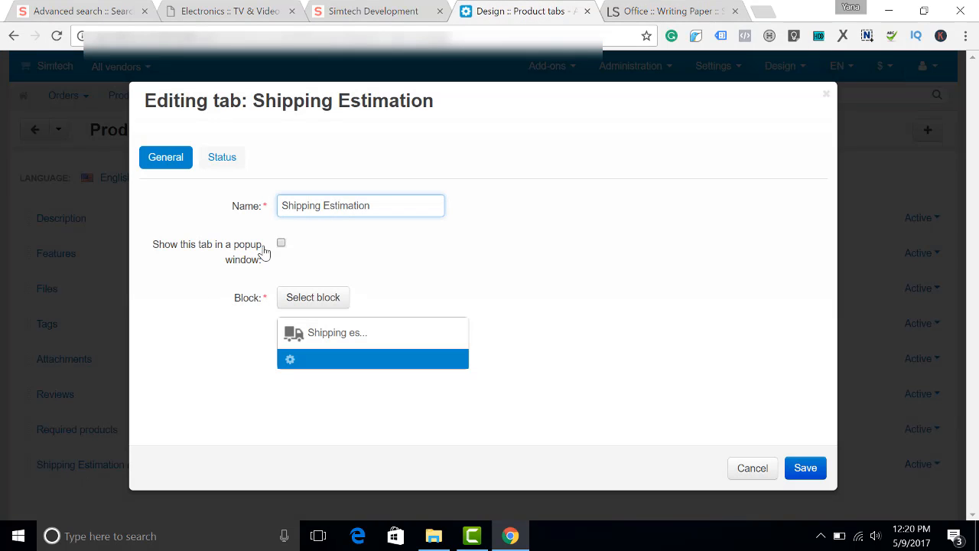
- Enable 'Show this tab in a popup window', save, and check the popup link on the demo product page
click(281, 242)
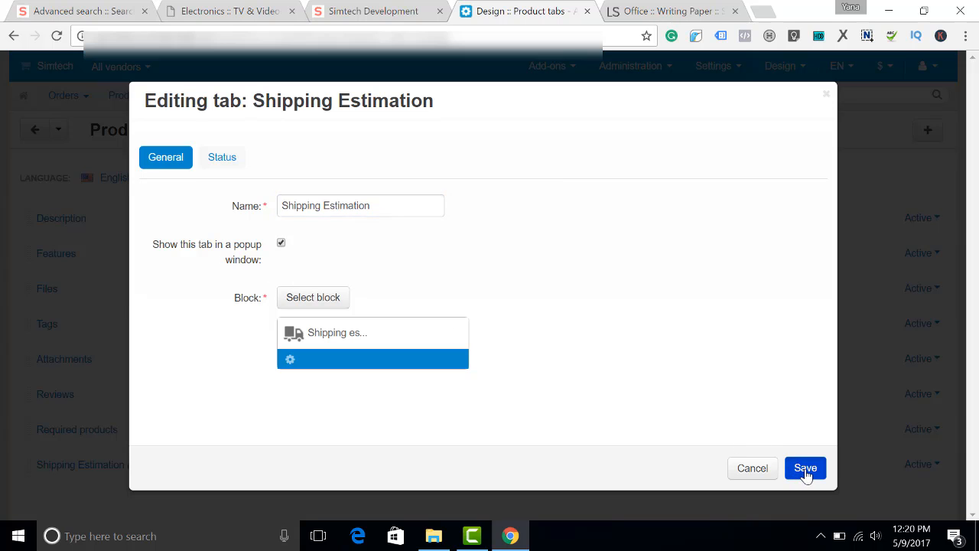
click(804, 467)
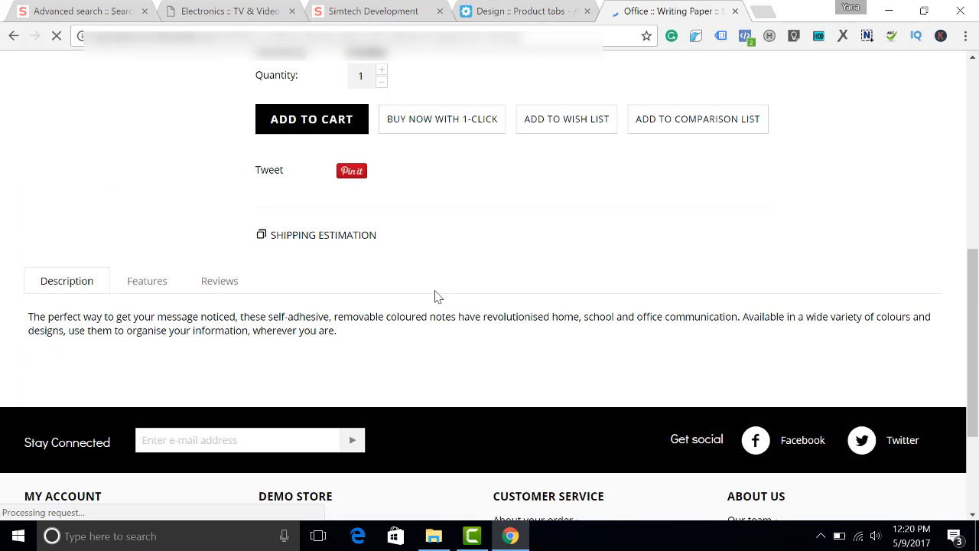
click(322, 235)
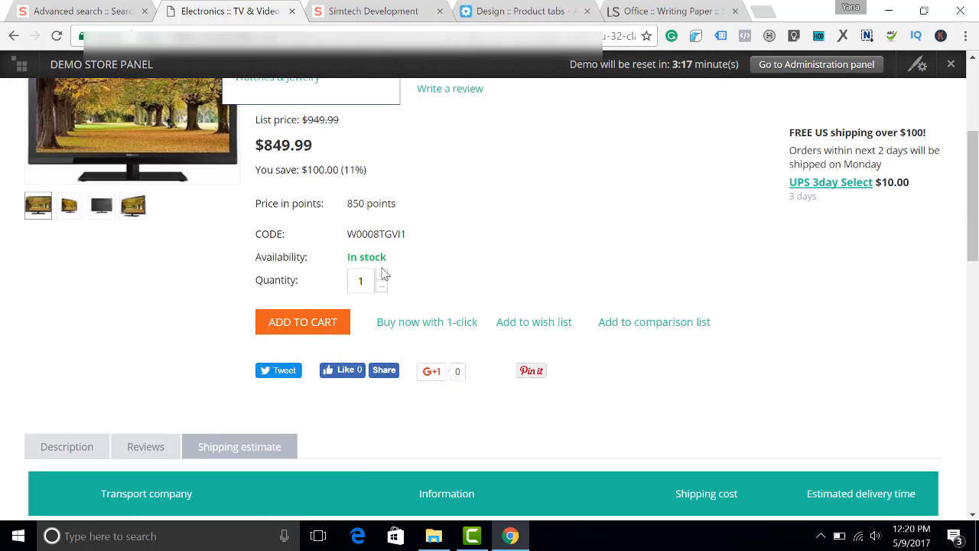
scroll(down, 3)
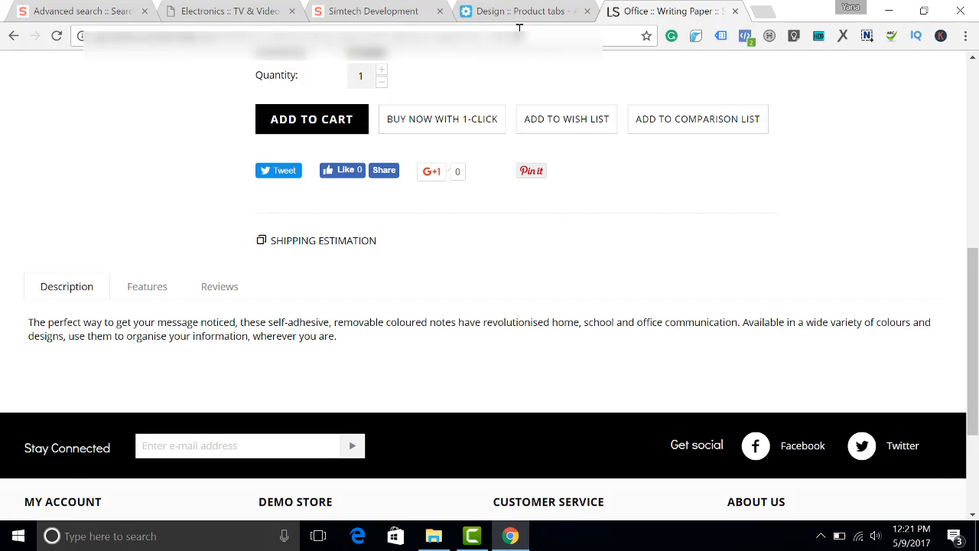
click(522, 11)
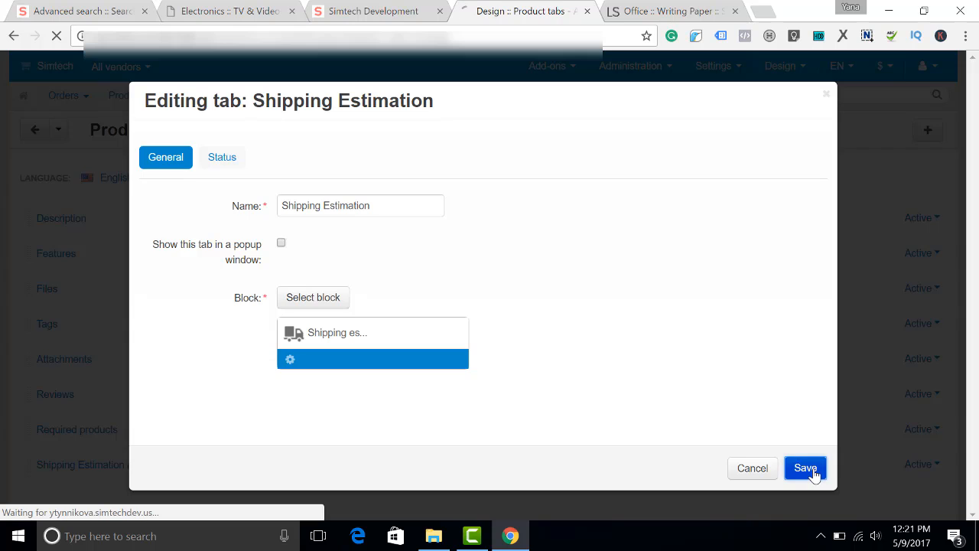
- Save the tab with the popup option off, then enable 'Calculate shipping automatically' in the Shipping estimate add-on
click(804, 468)
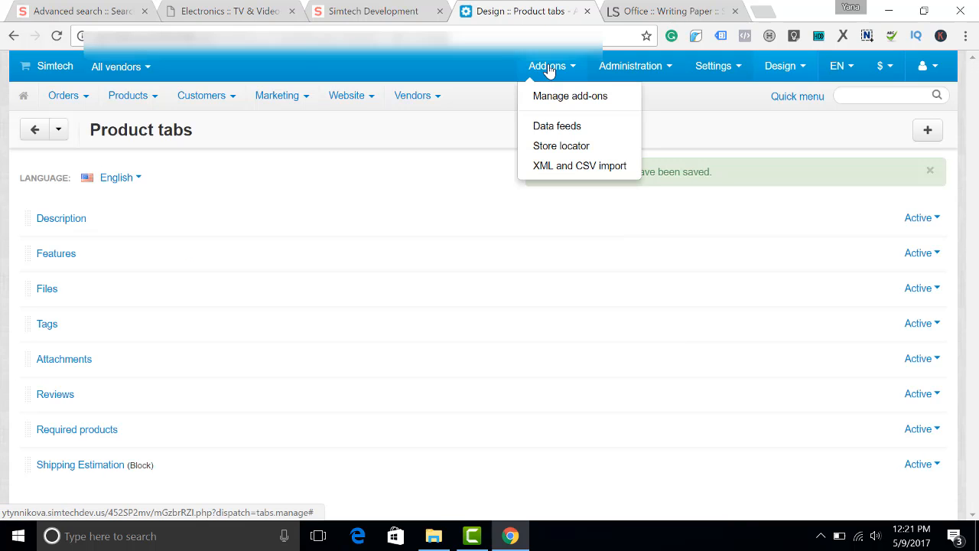
click(570, 95)
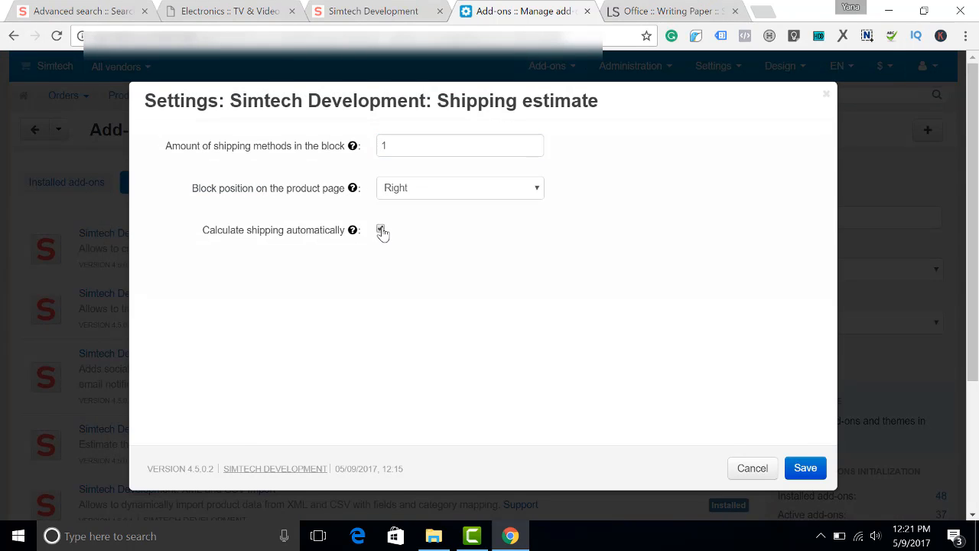
click(381, 229)
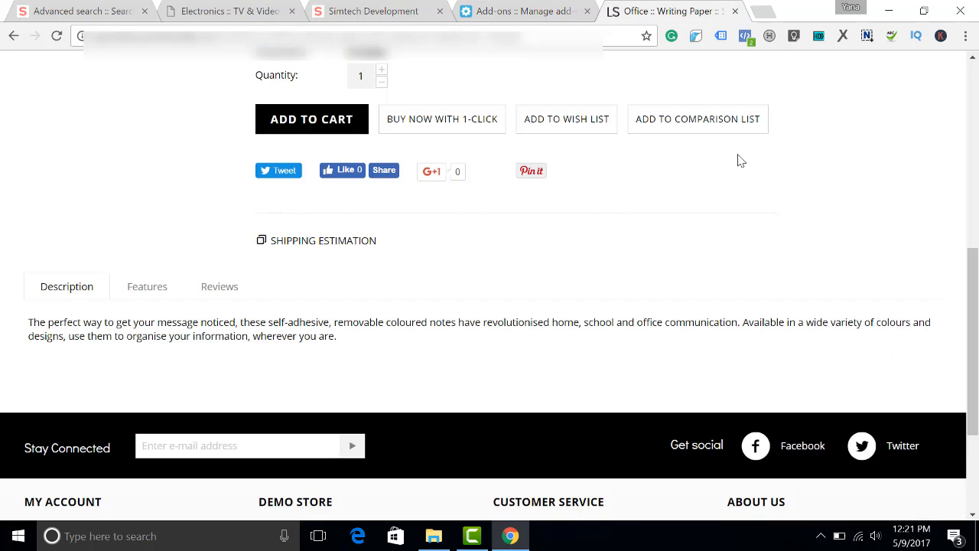
- View the $63.00 Greenville estimate shown automatically in the Shipping Estimation tab and beside the product
scroll(up, 3)
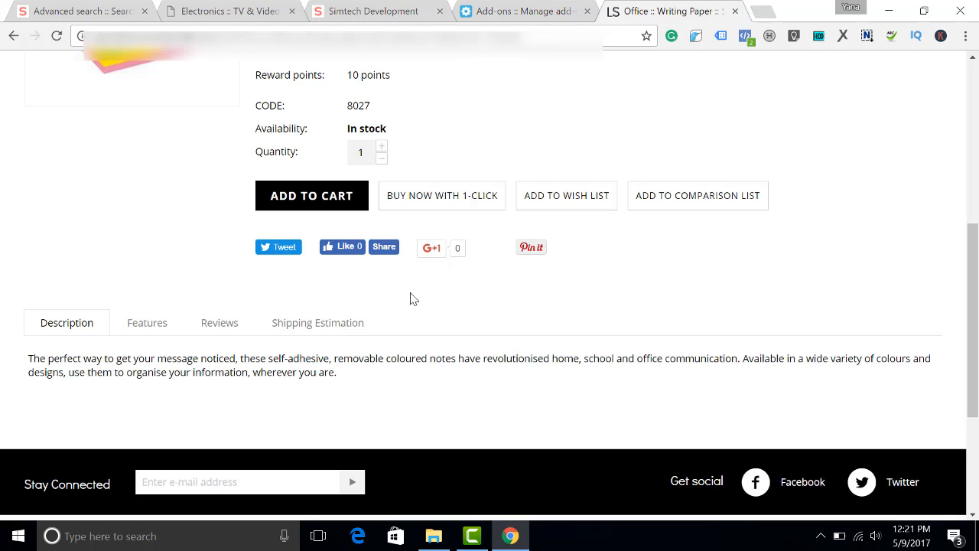
click(317, 322)
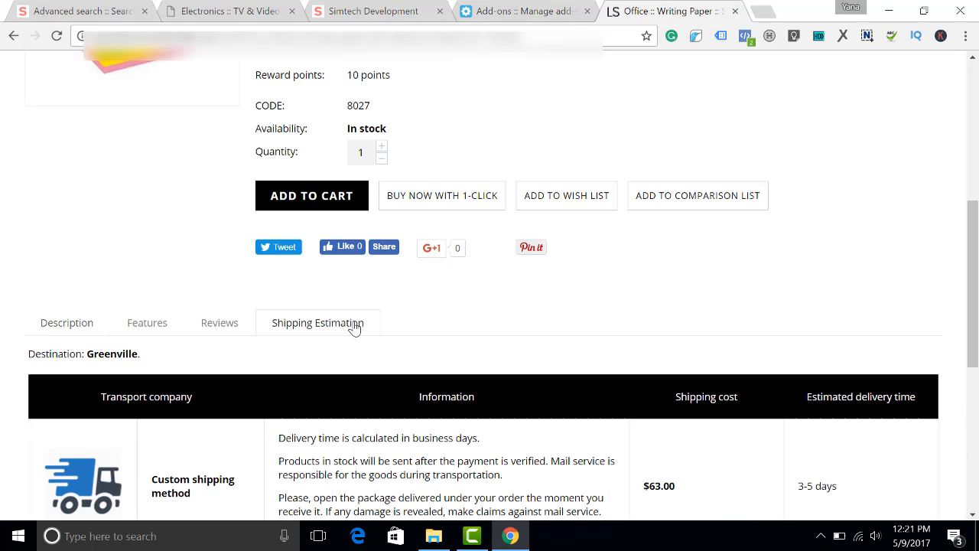
scroll(down, 3)
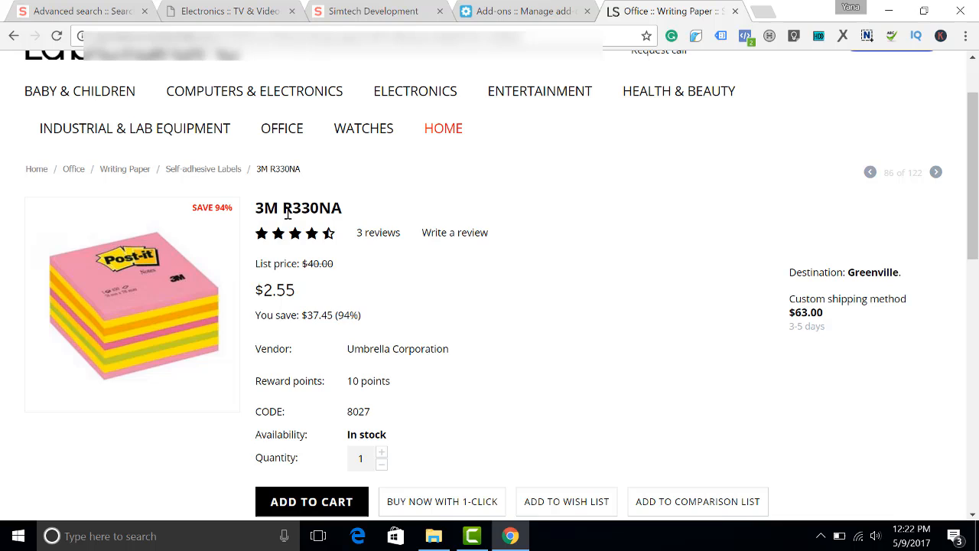
- Return to the Simtech Add-on Store geolocation results listing Shipping Estimate at $19.00
click(77, 11)
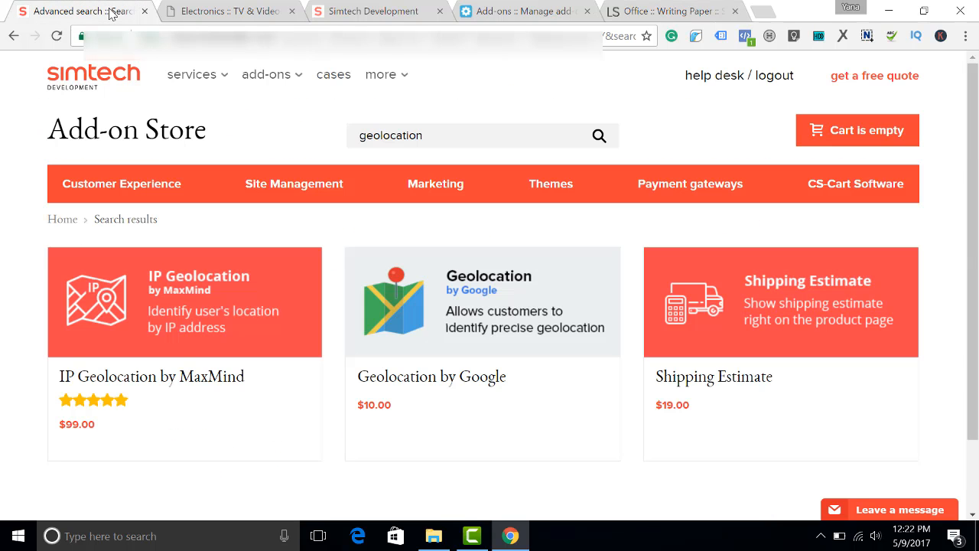
mouse_move(670, 449)
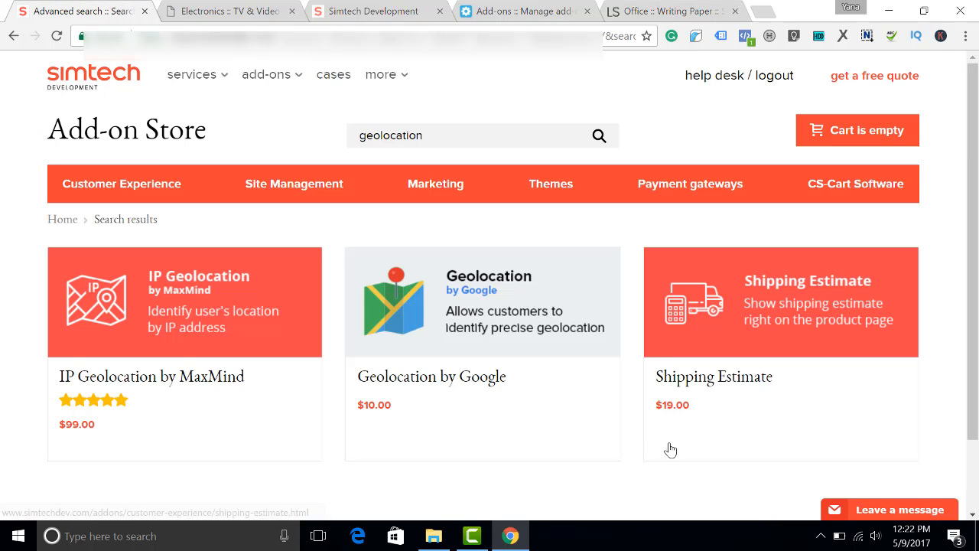
mouse_move(646, 438)
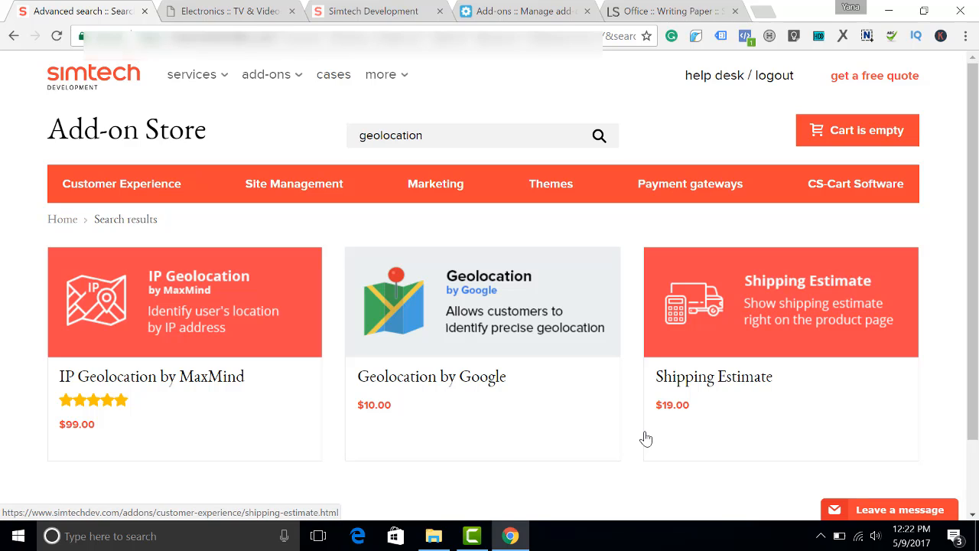